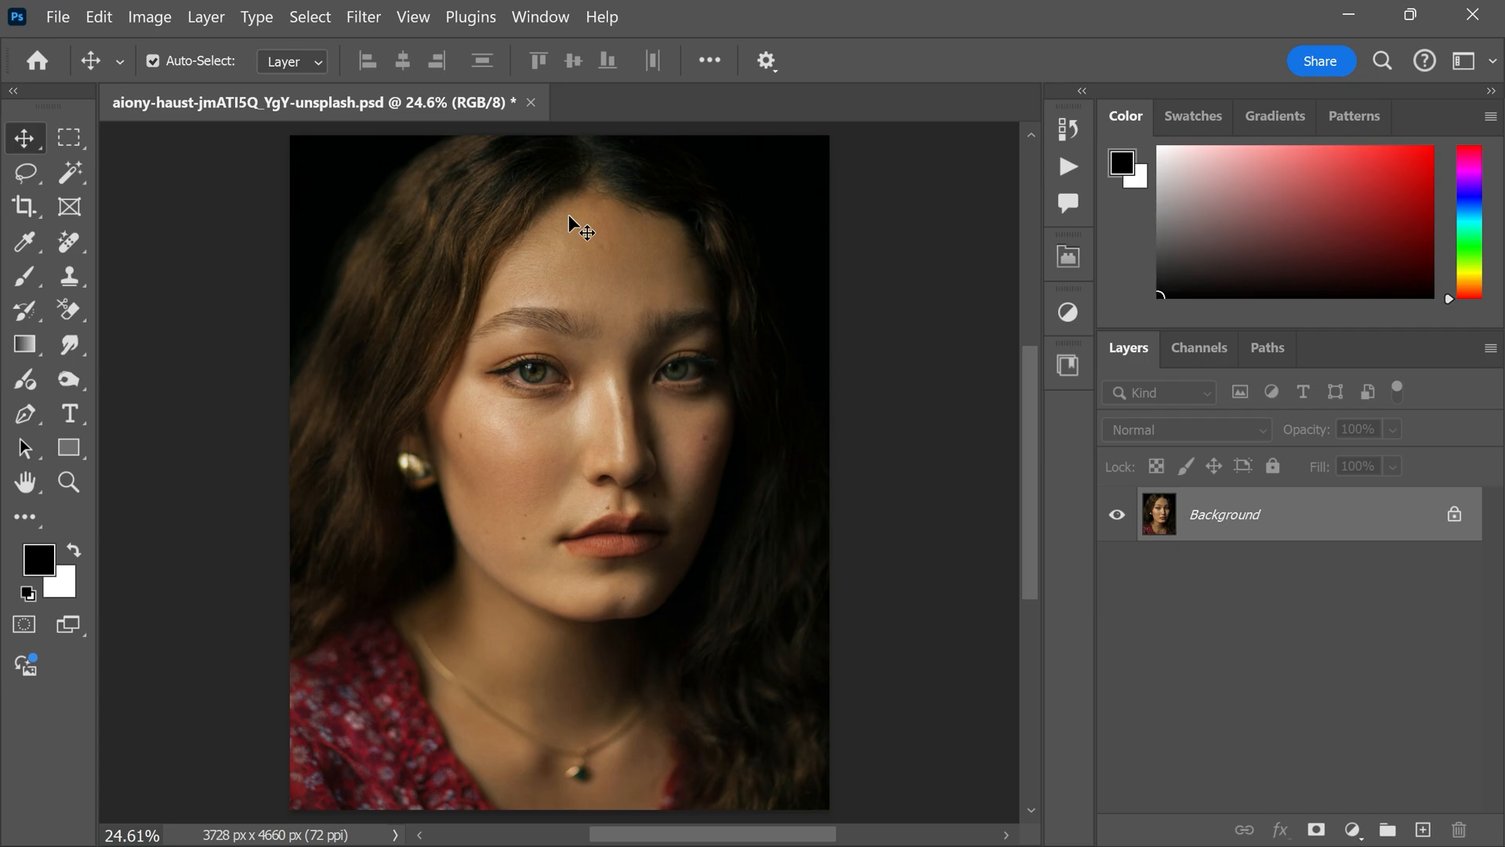
mouse_move(291, 309)
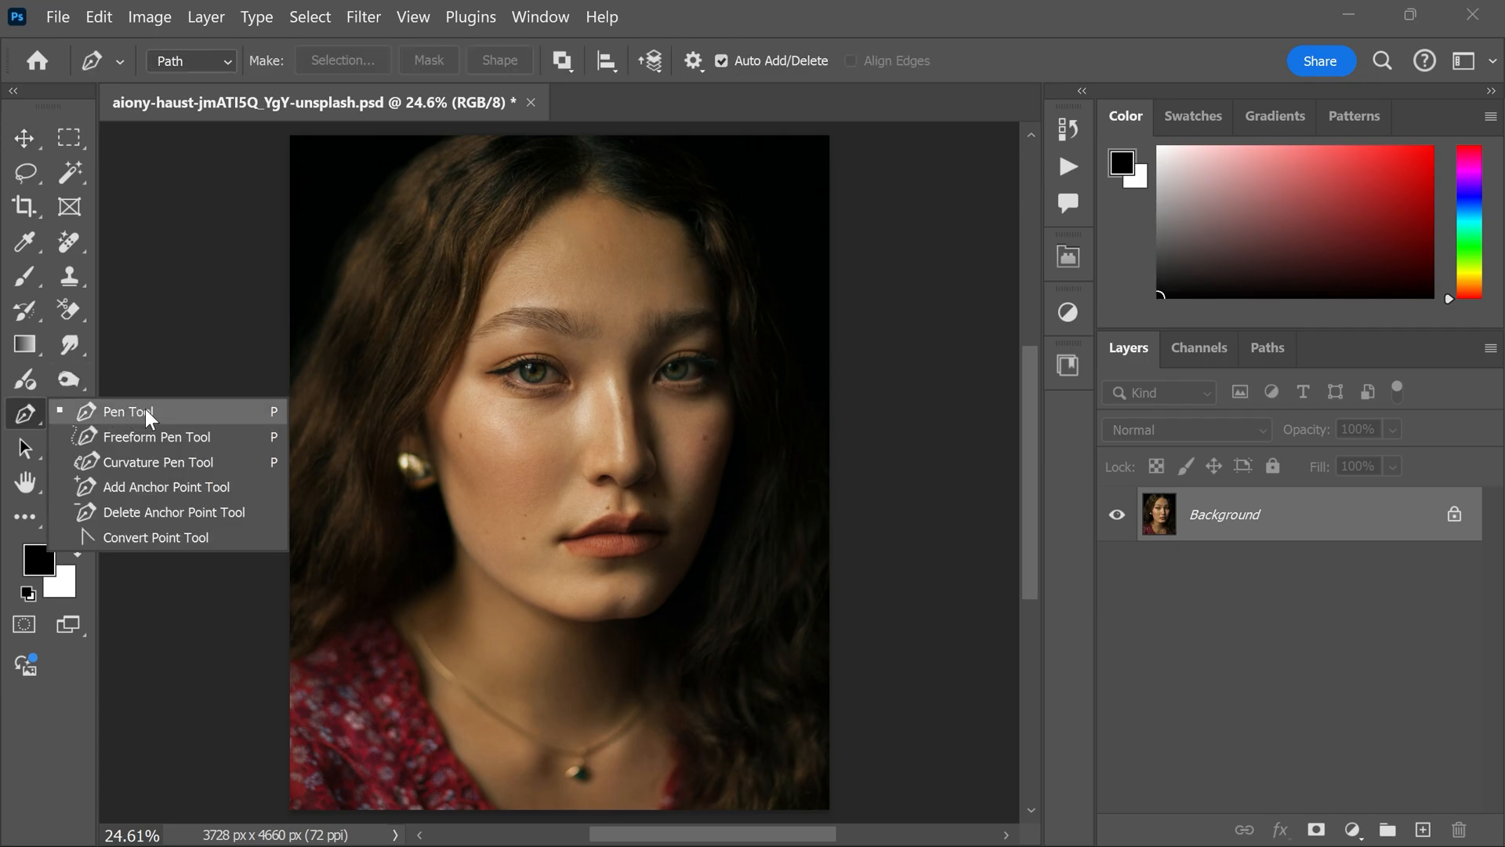
- Draw a closed Pen path outlining a slanted beam from the top edge past the jaw
click(126, 412)
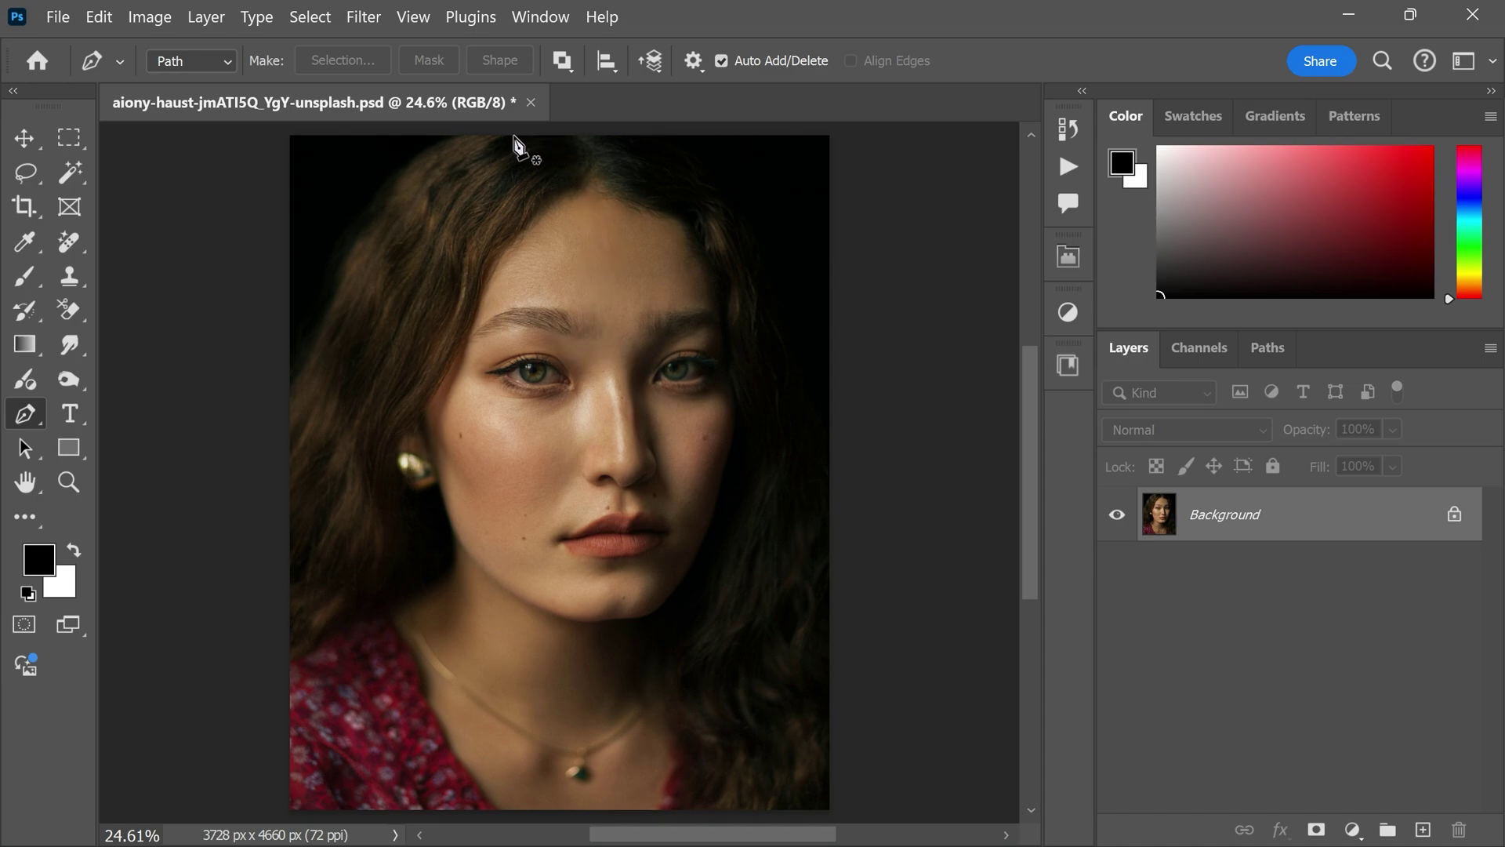
click(515, 138)
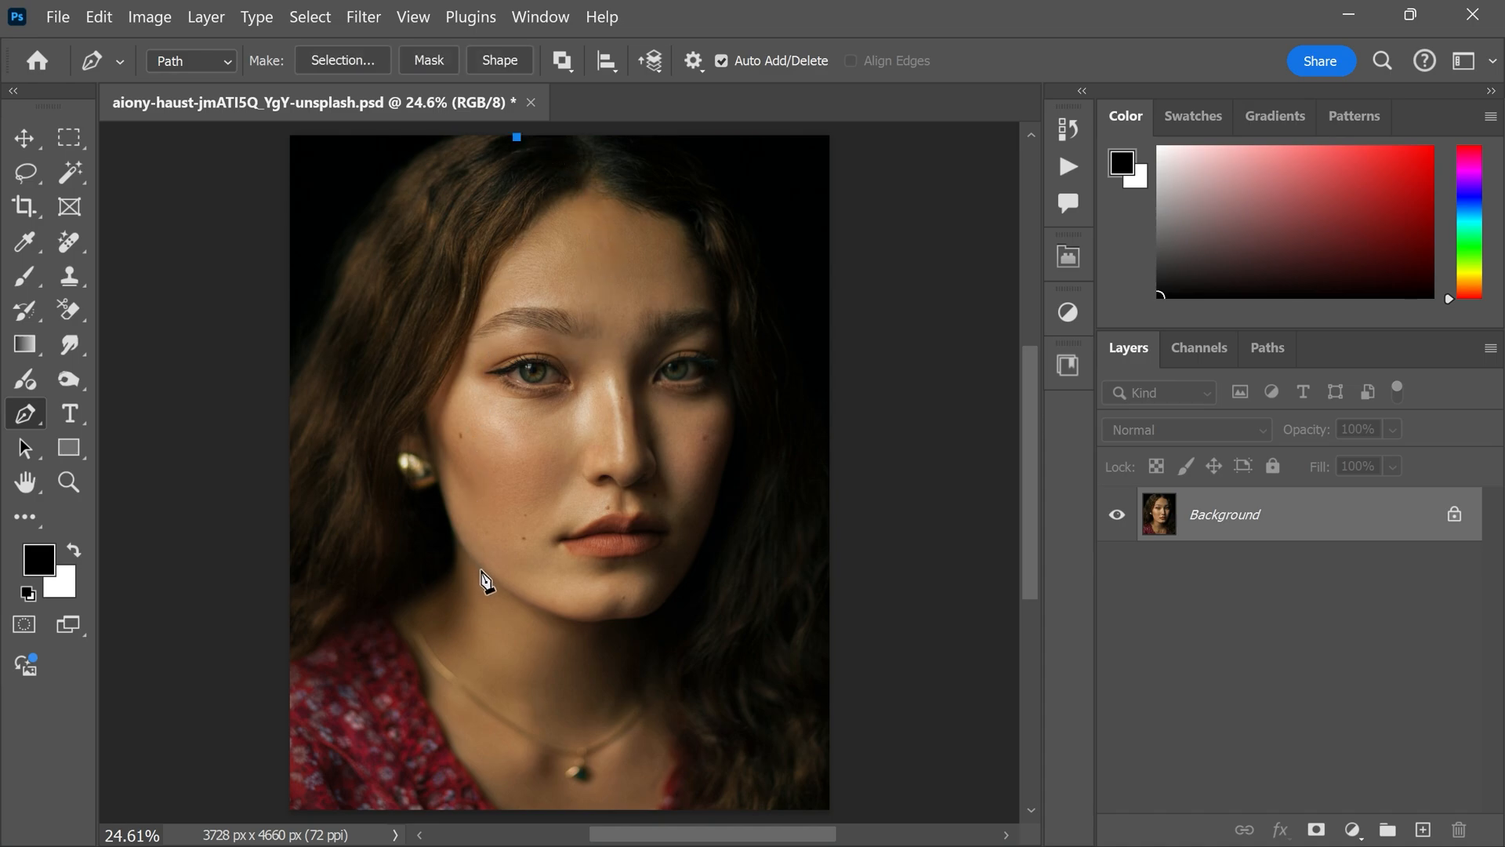
click(493, 576)
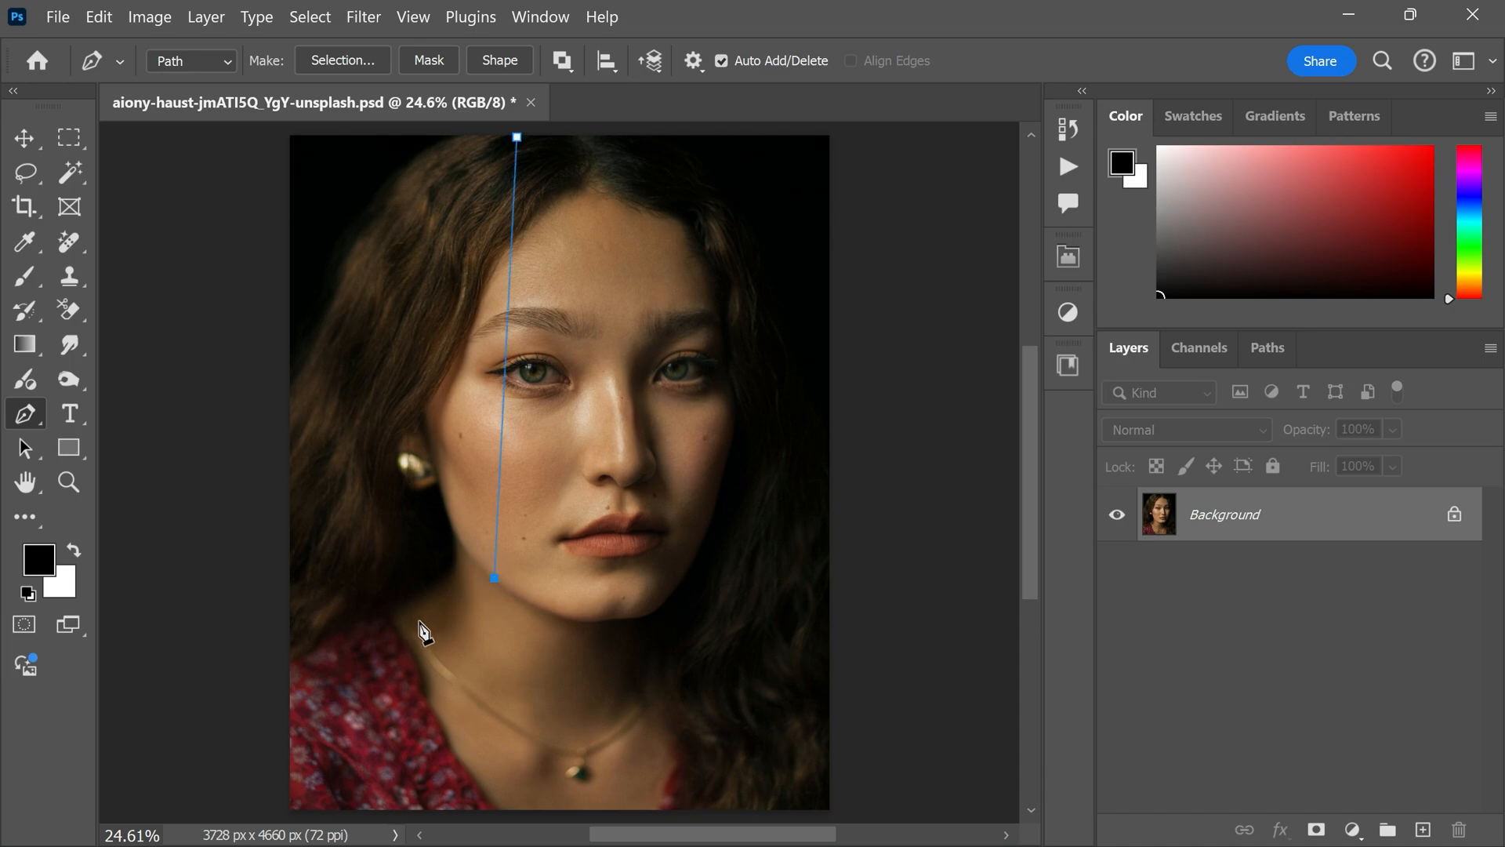
click(272, 676)
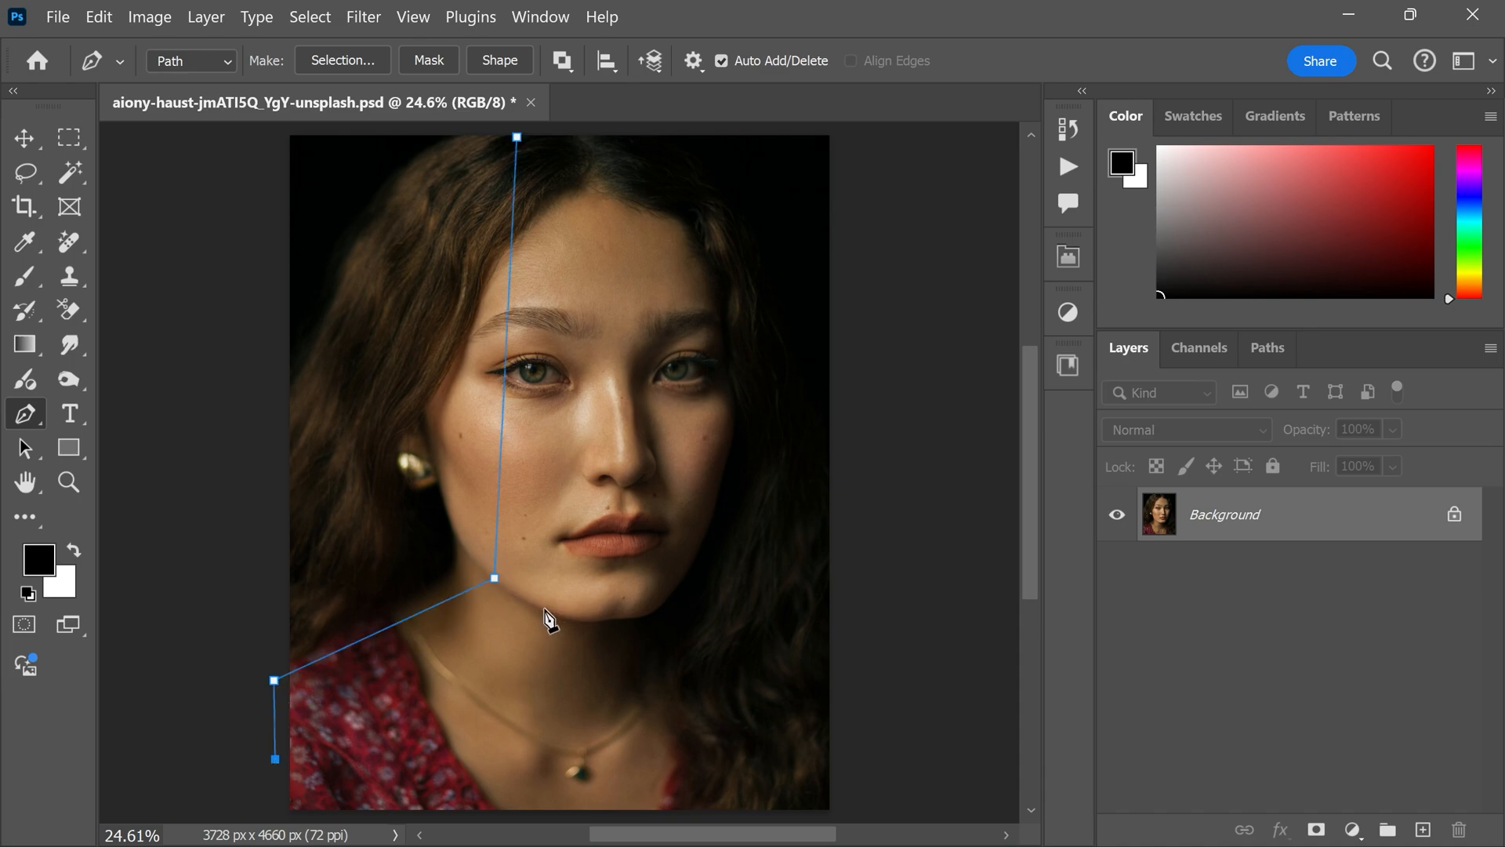
click(564, 631)
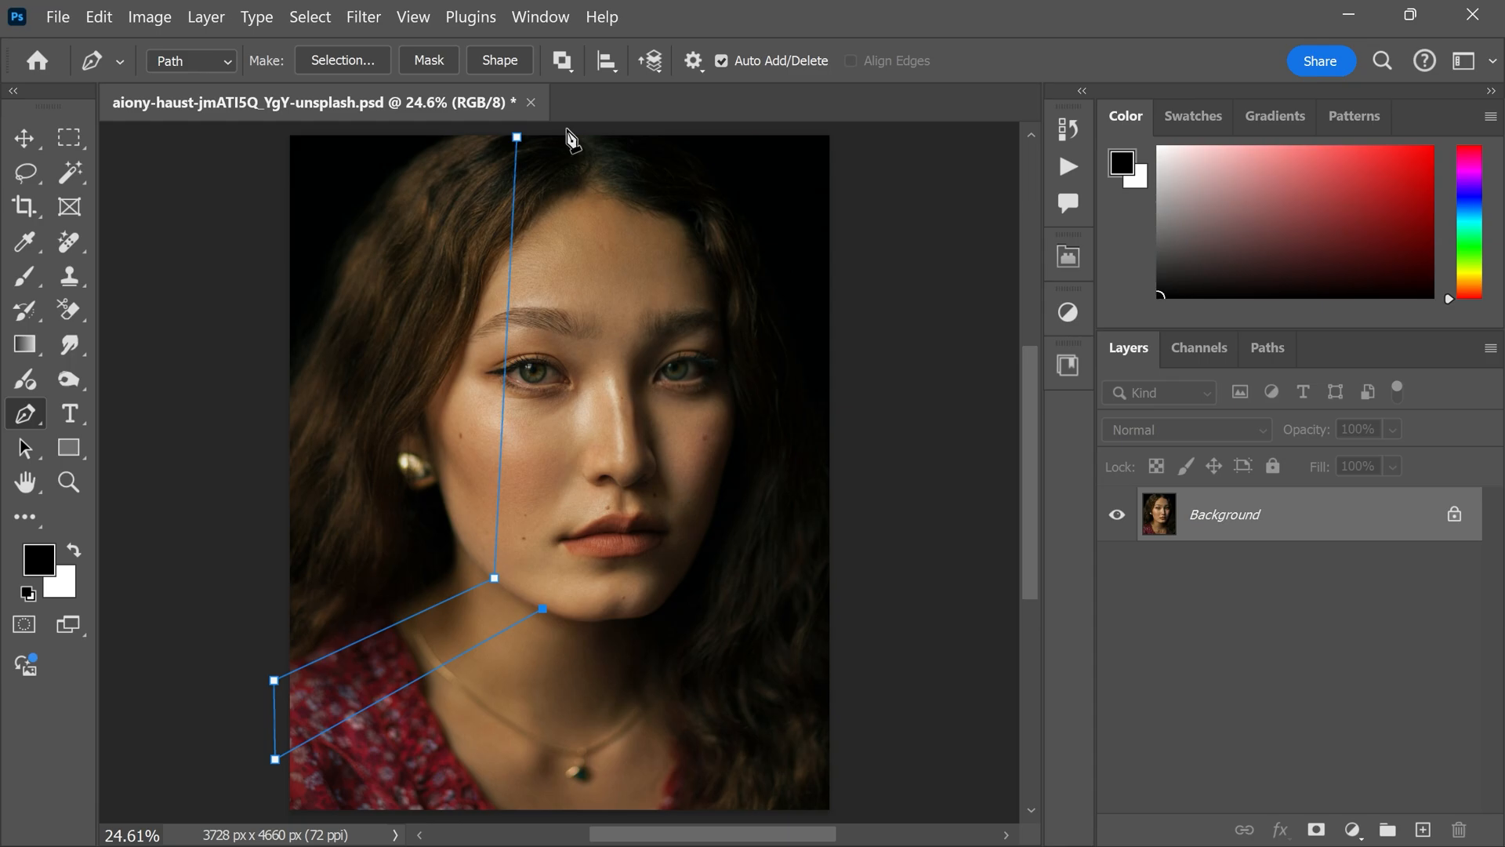
click(572, 135)
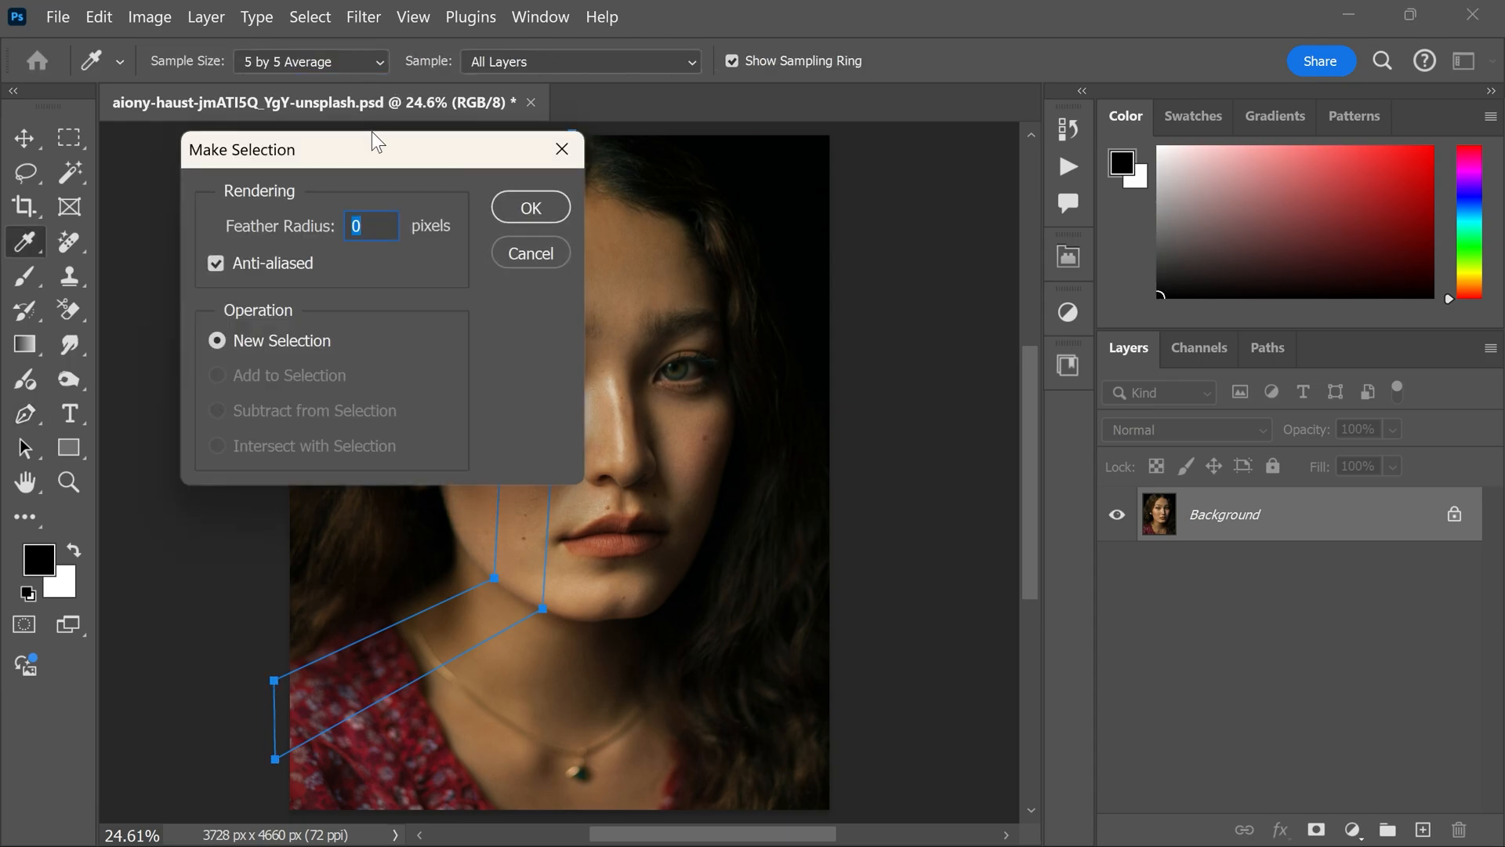
- Convert the beam path into a selection with Feather Radius 0
click(530, 207)
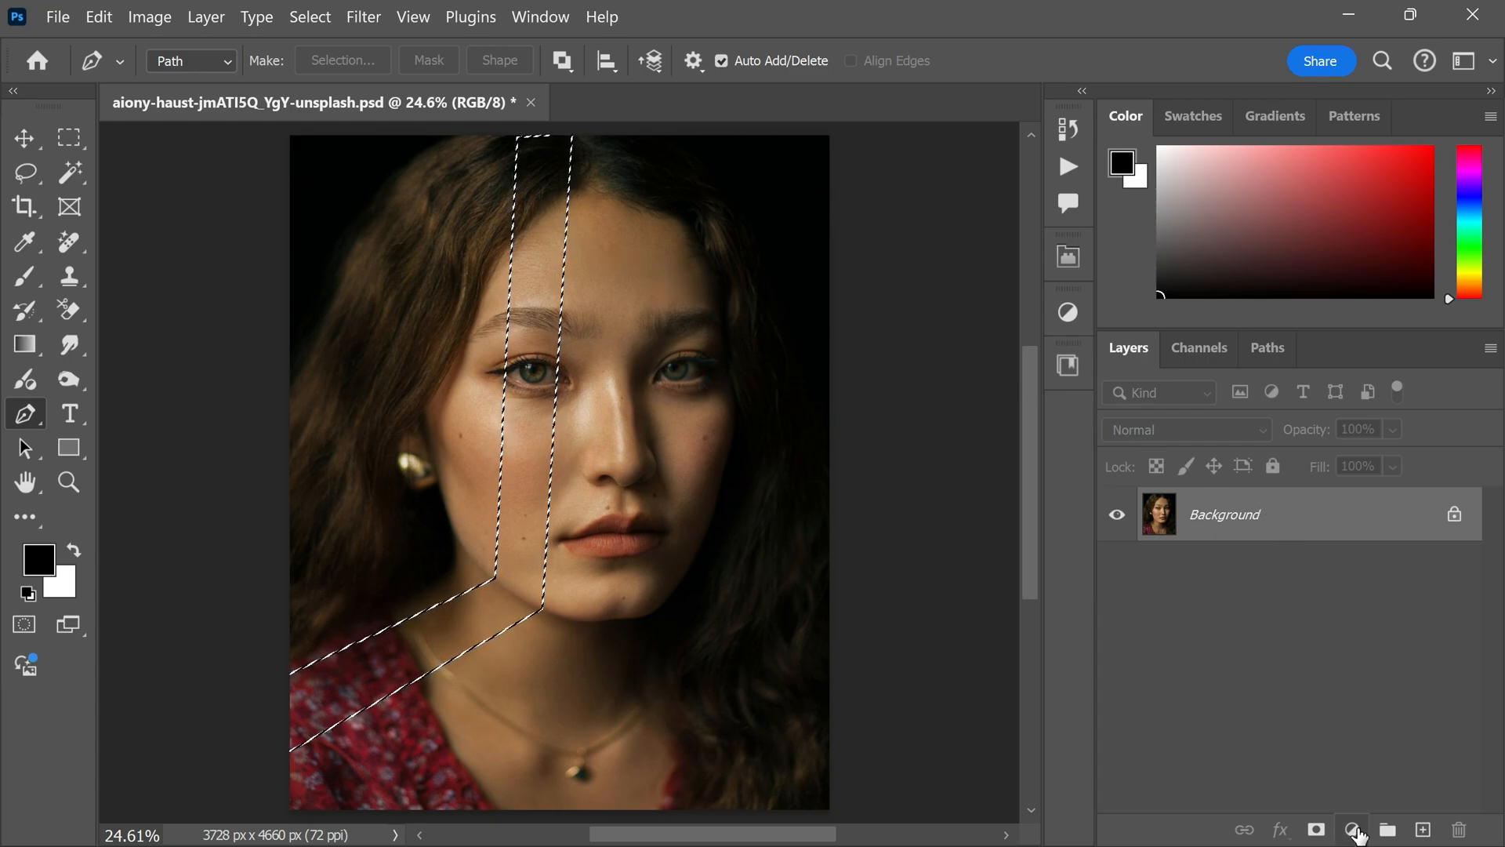
- Add a Levels adjustment masked to the beam and brighten it with the midtone and highlight sliders
click(1352, 831)
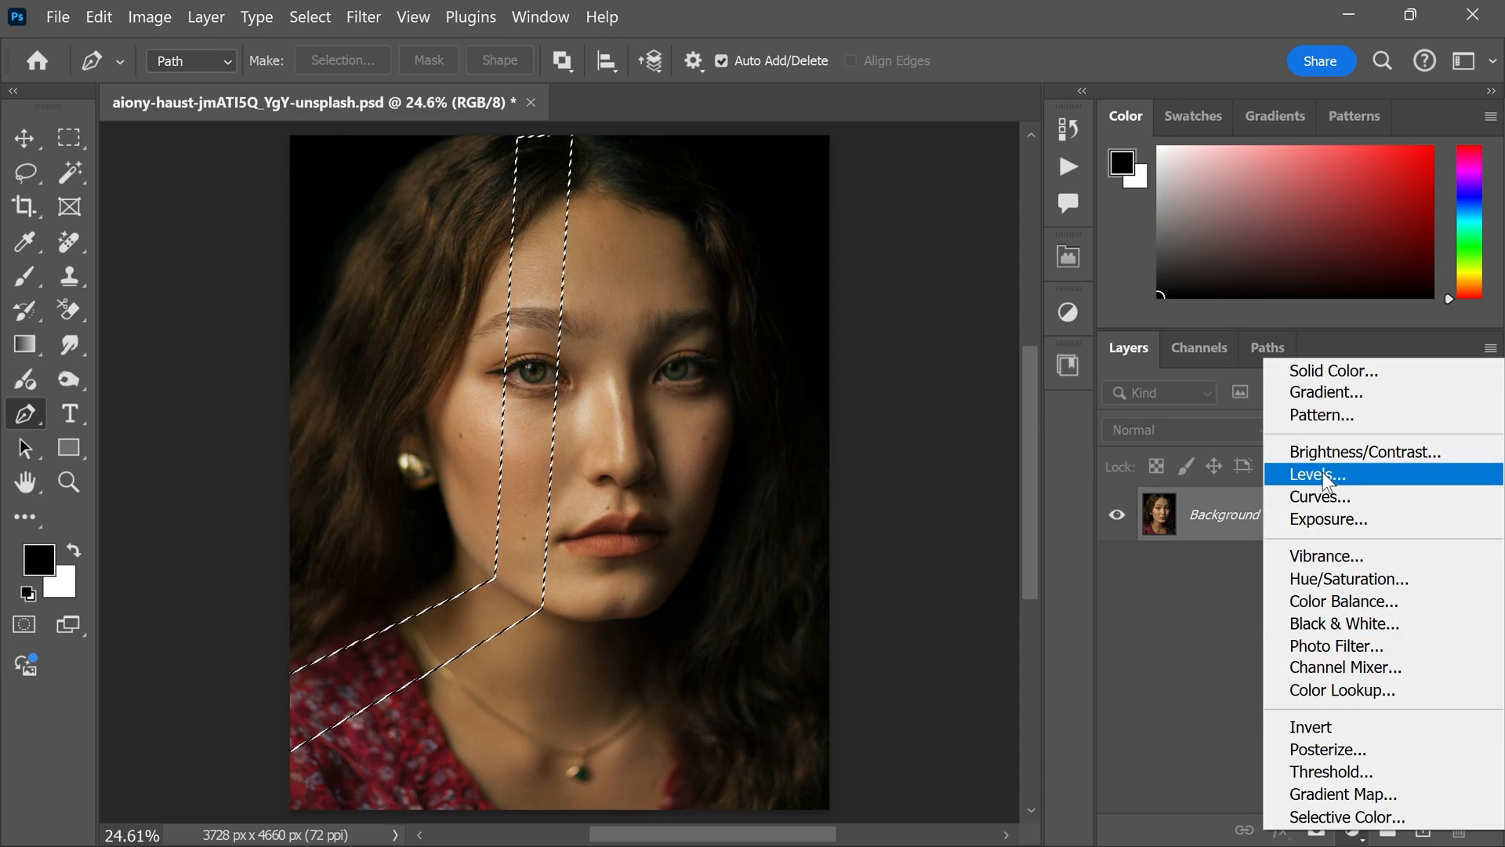
click(1312, 475)
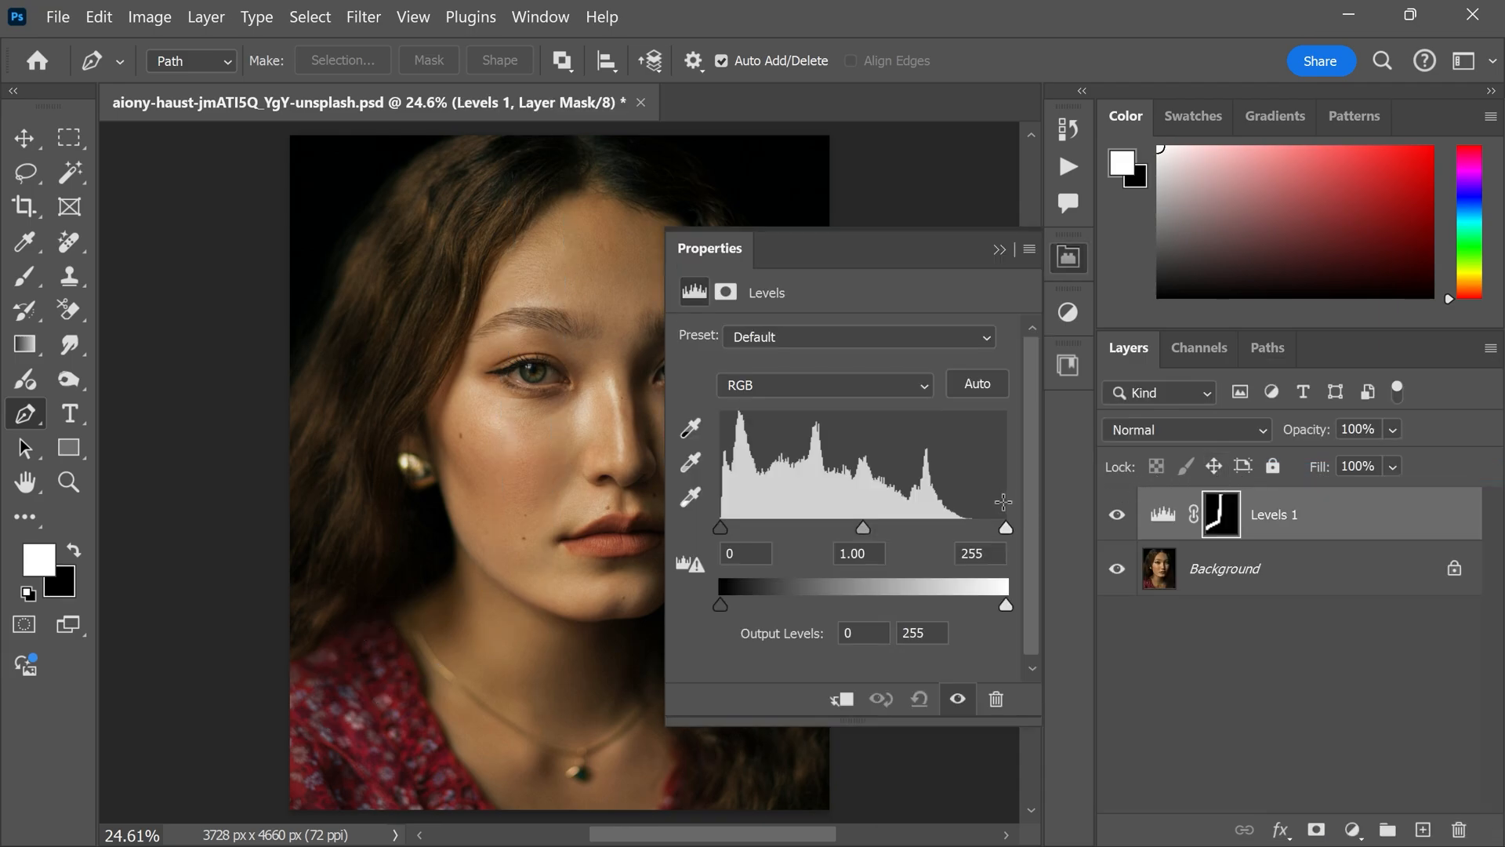
drag(1005, 527, 945, 527)
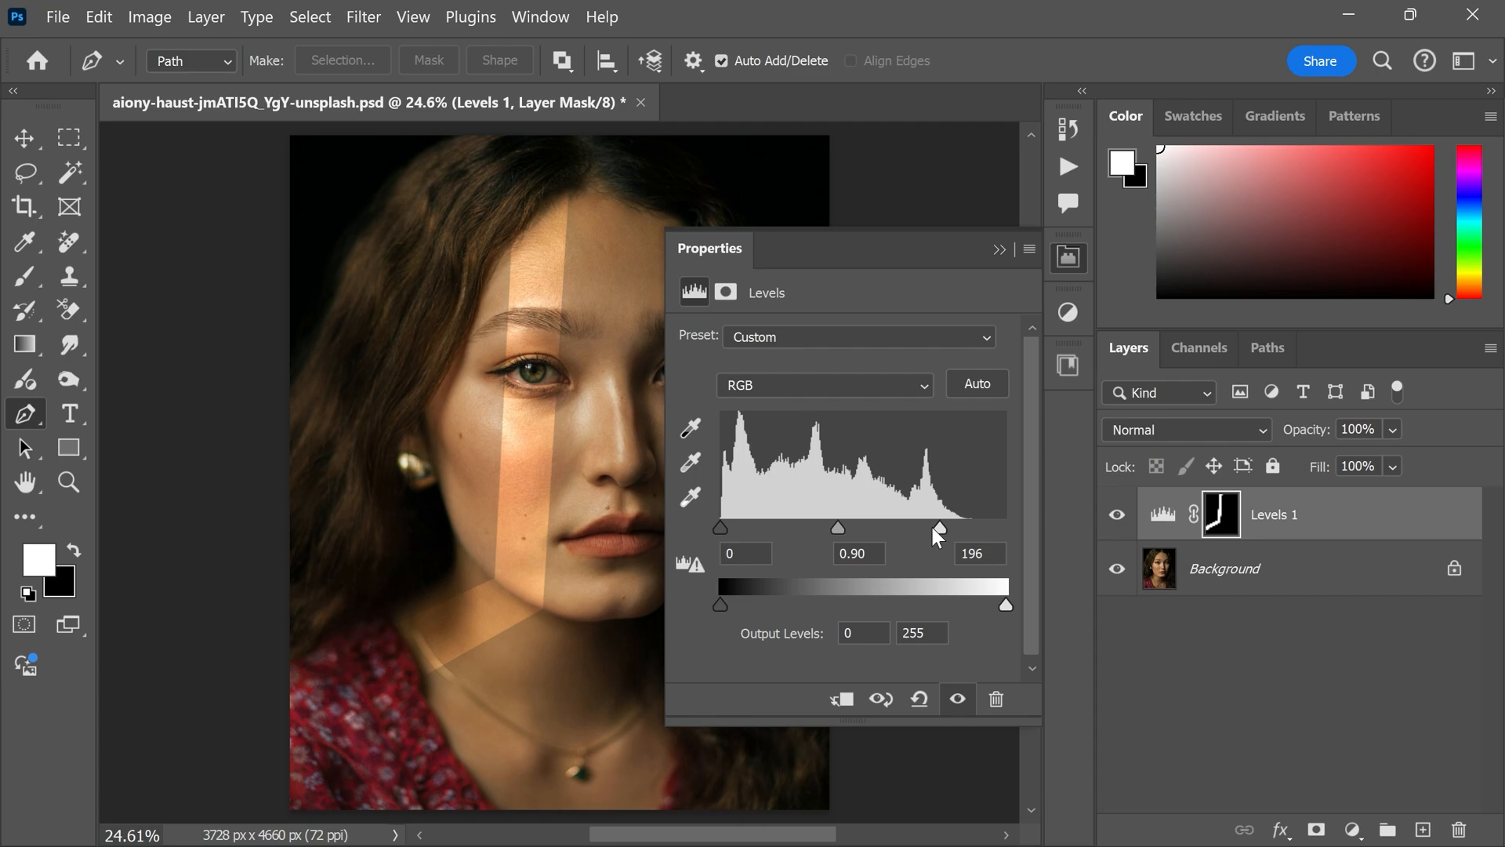
drag(938, 527, 941, 527)
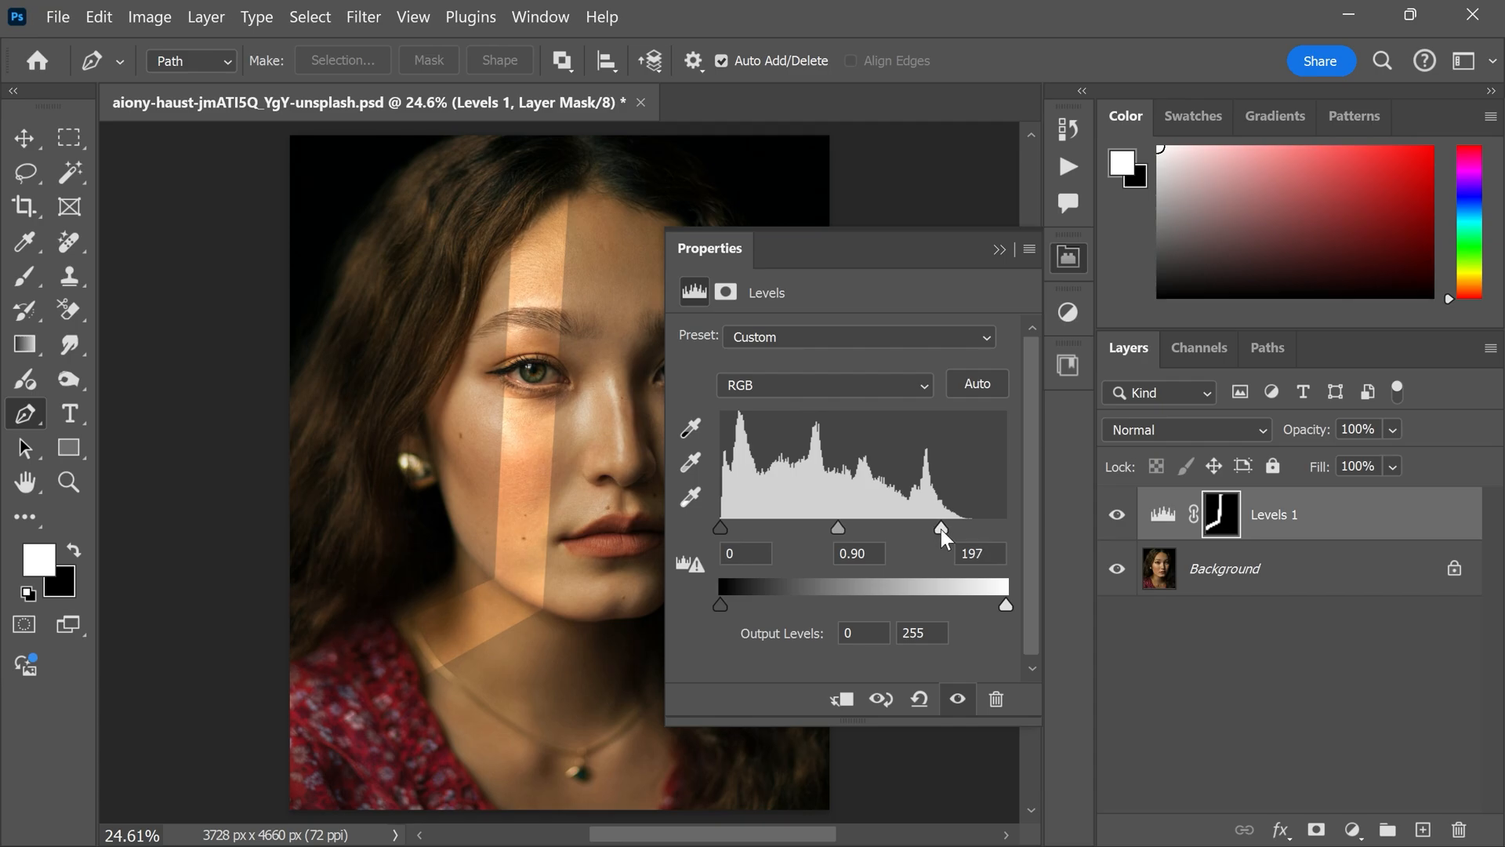
mouse_move(1057, 281)
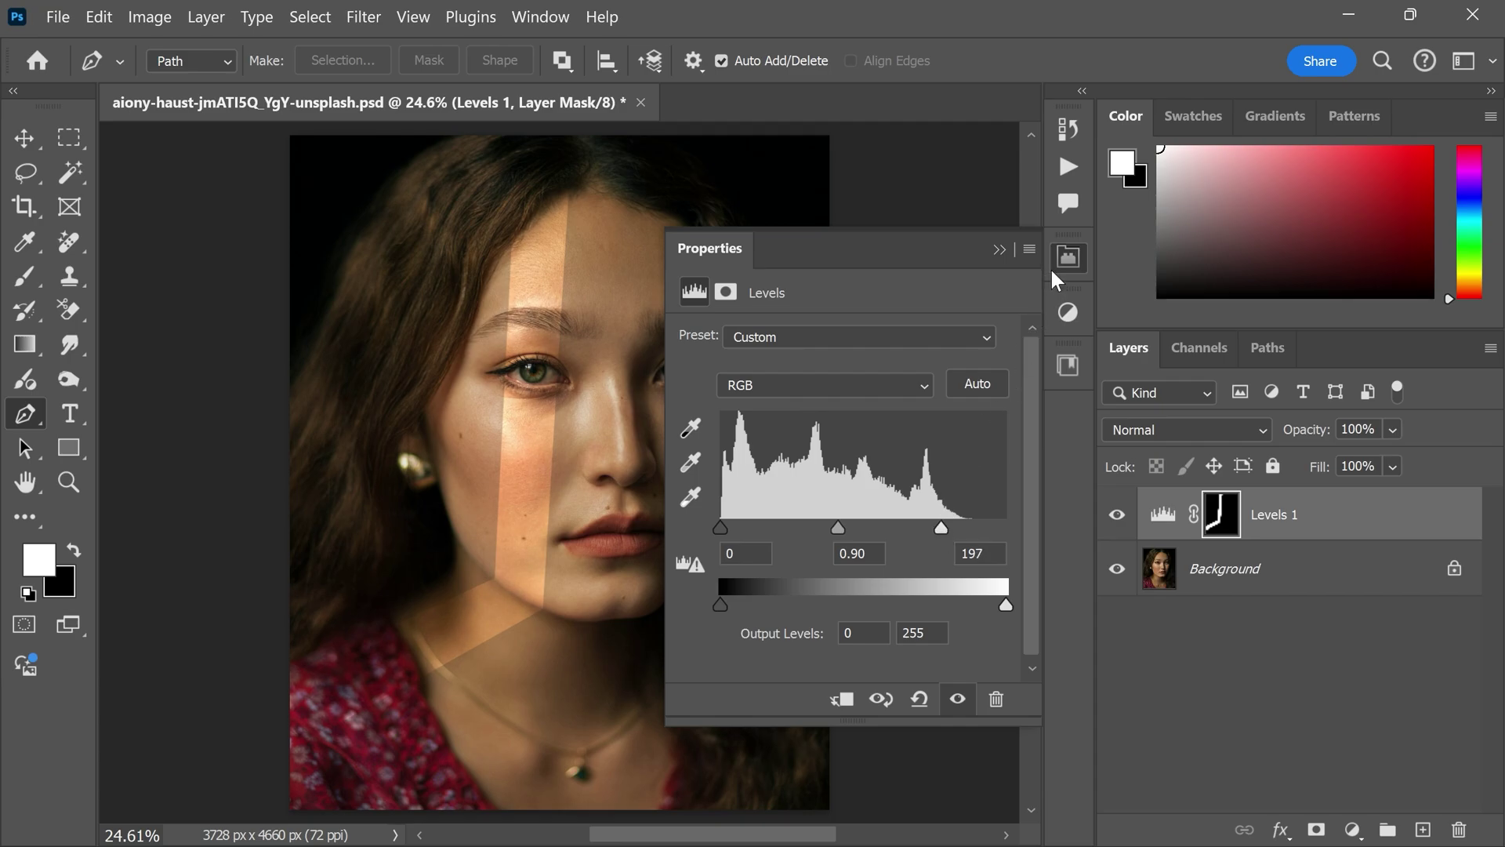
- Feather the Levels 1 beam mask to about 54.6 px
click(1220, 514)
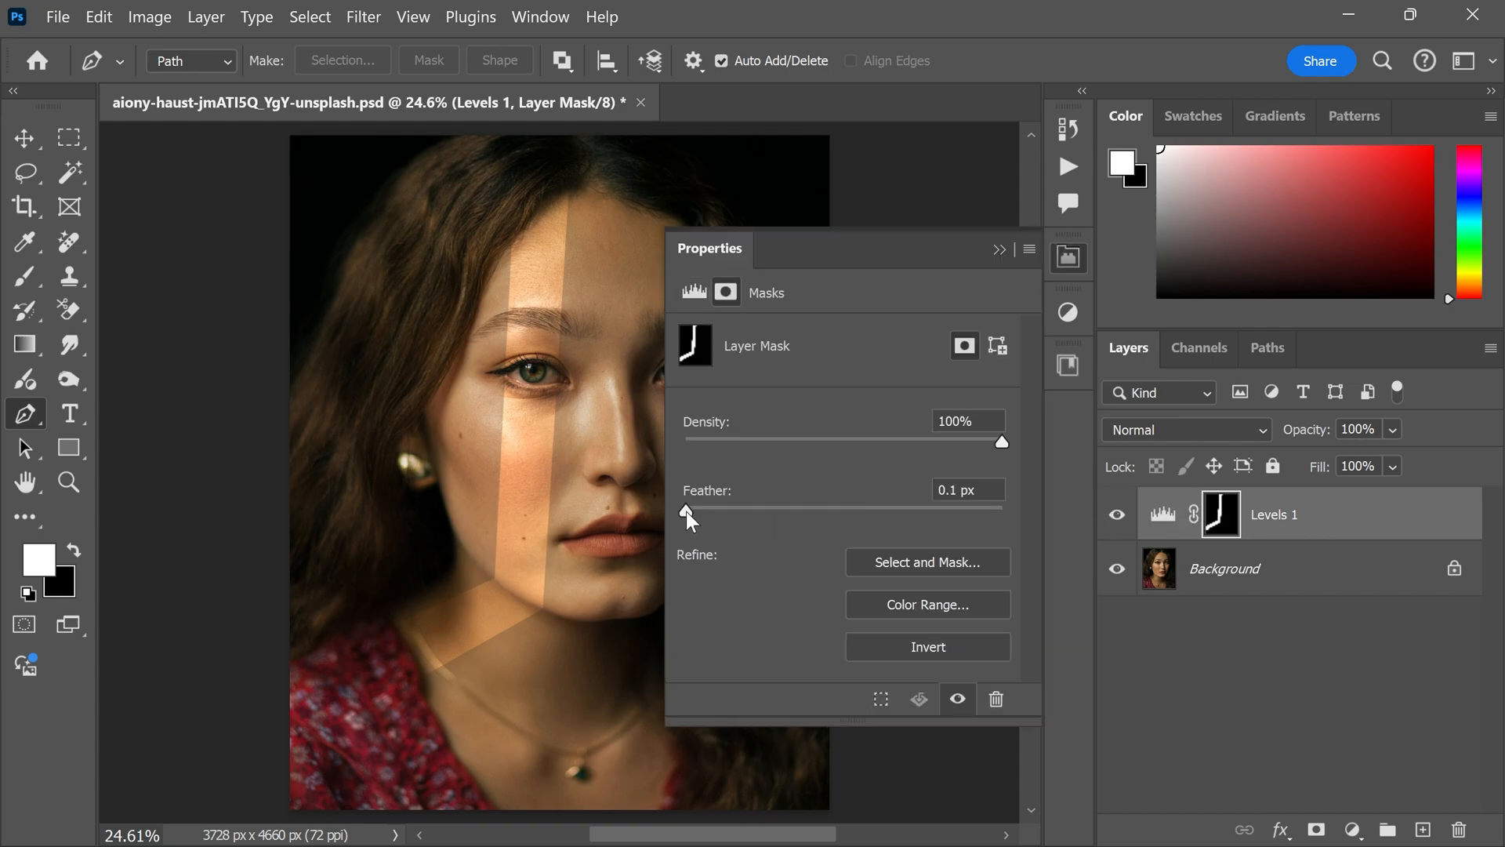
drag(685, 510, 842, 509)
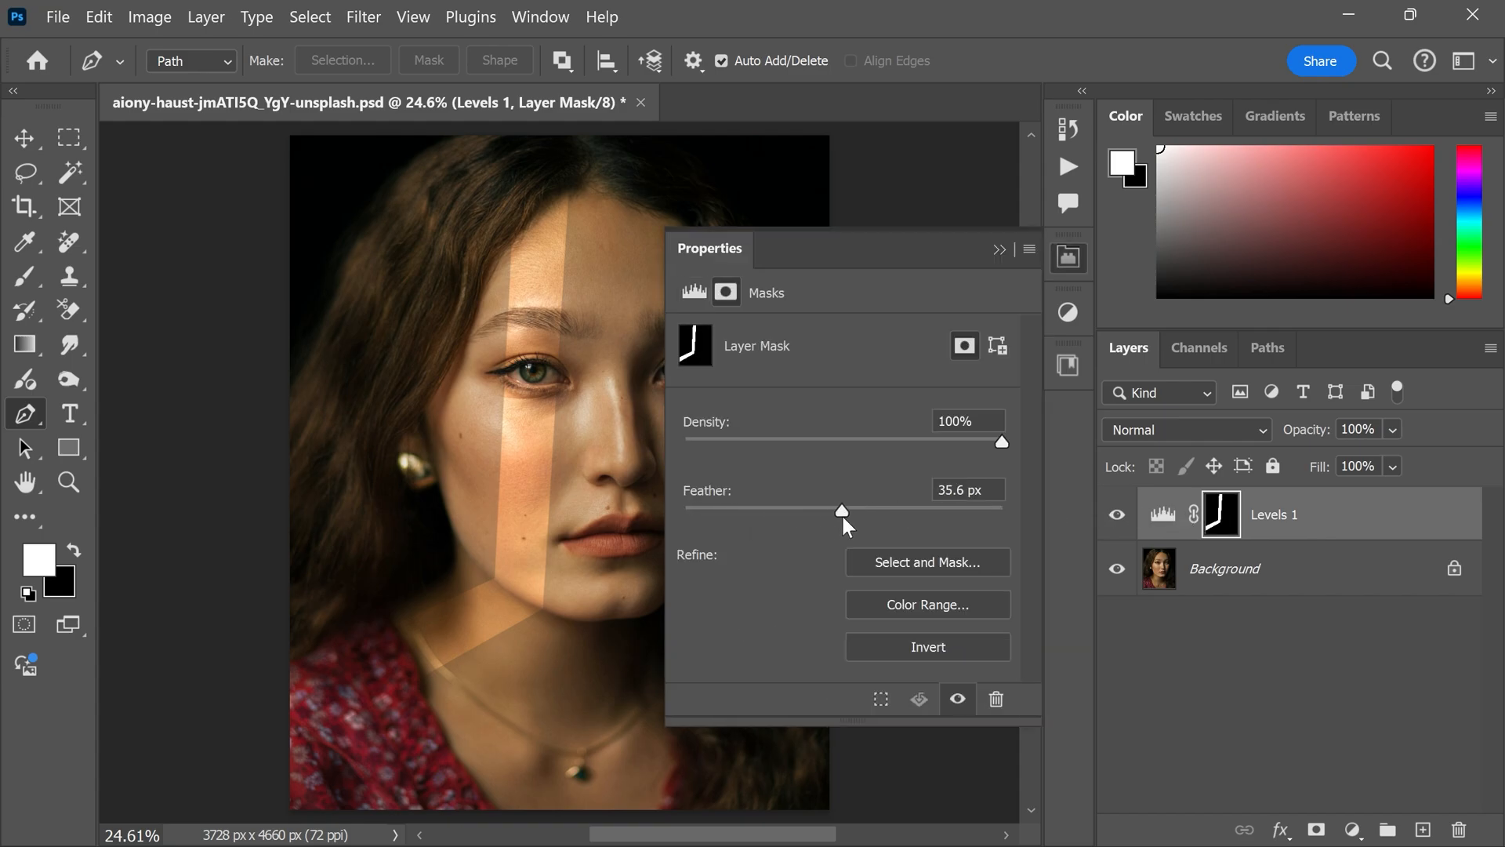
drag(840, 510, 861, 510)
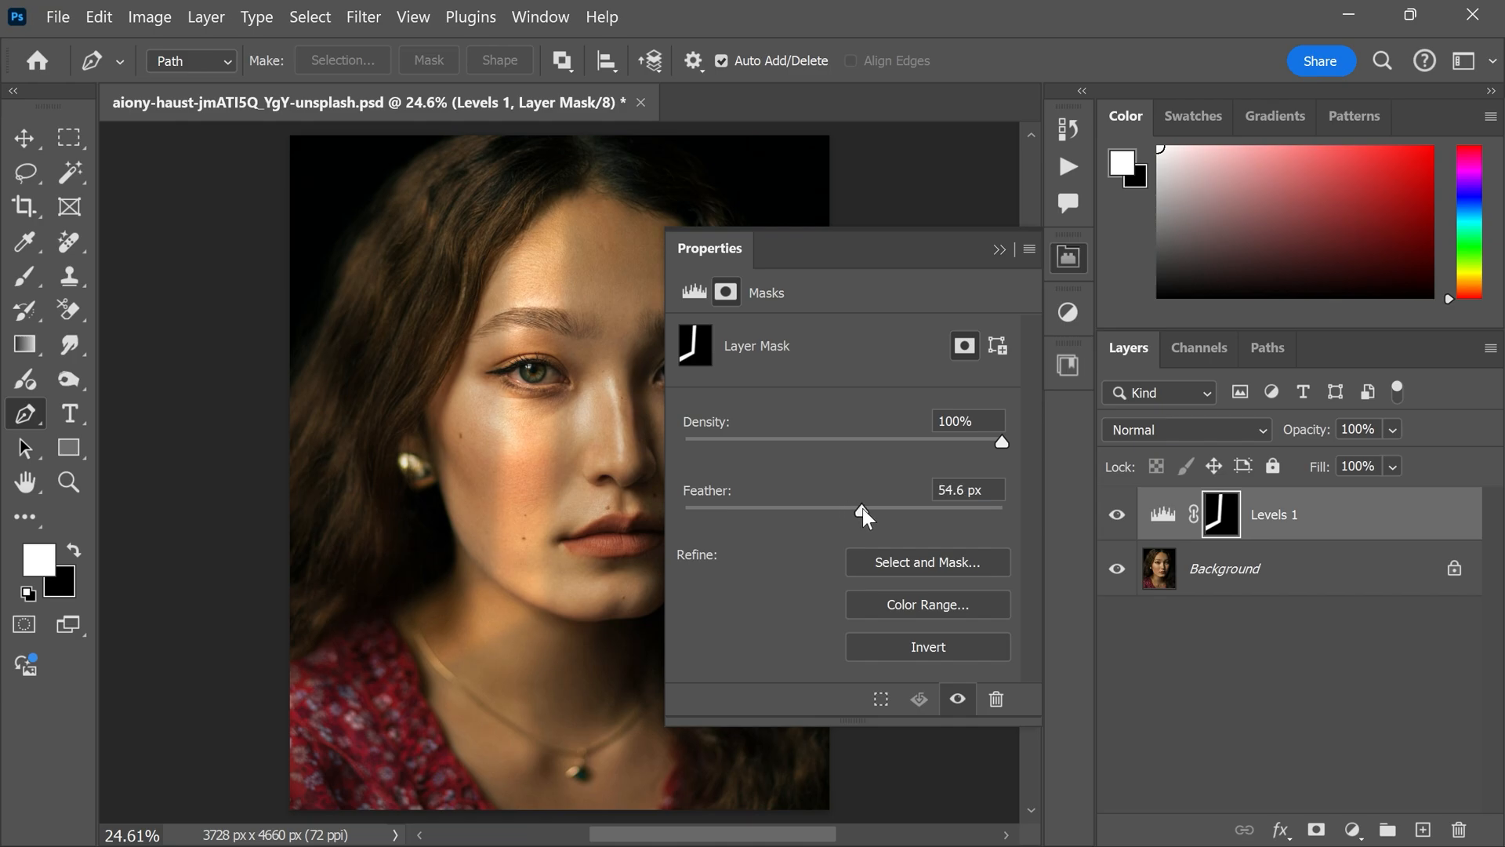
mouse_move(1013, 385)
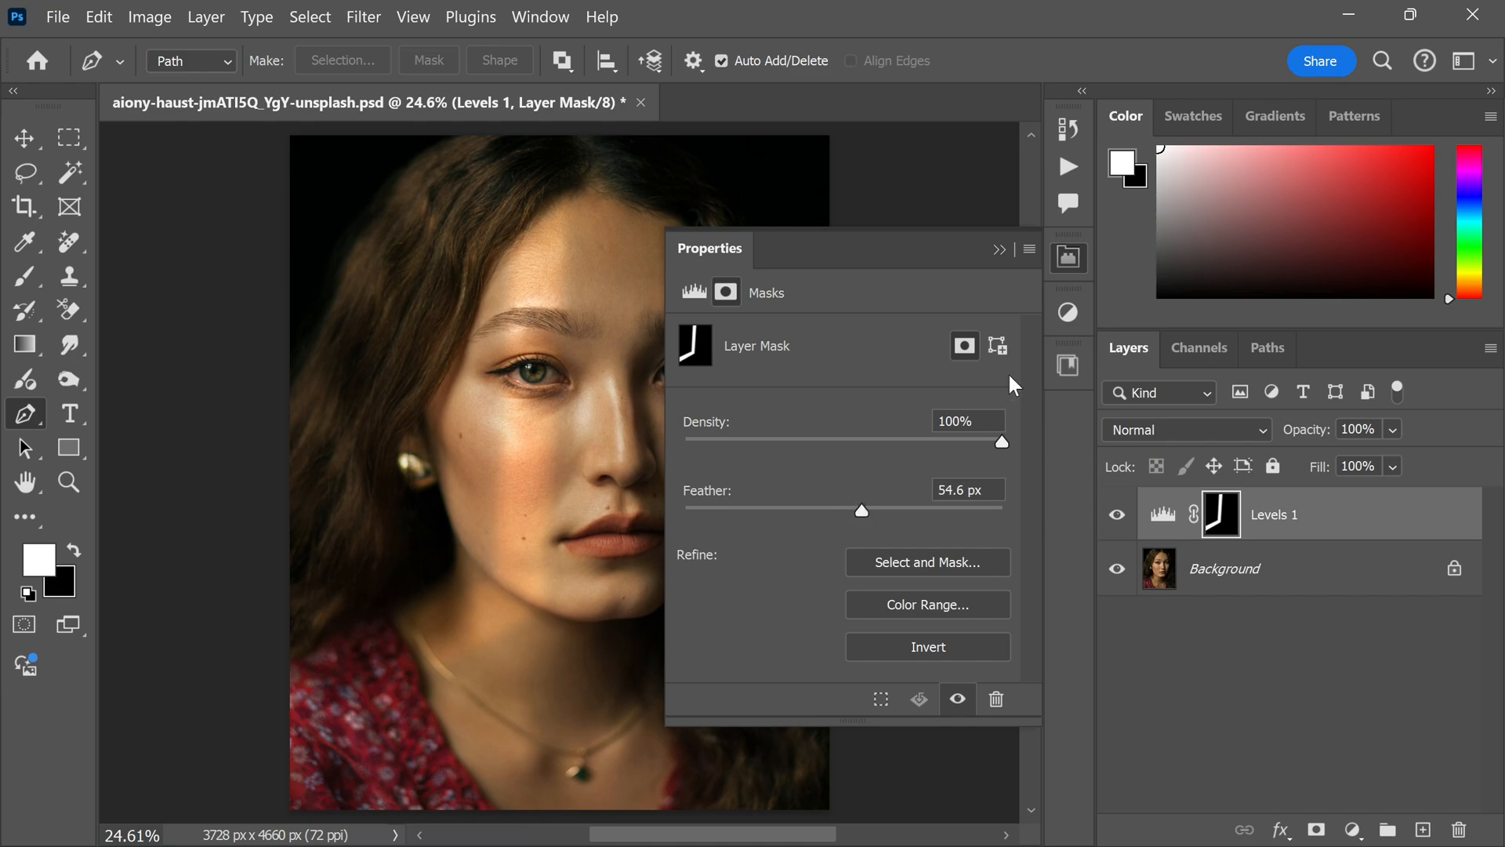
click(1069, 257)
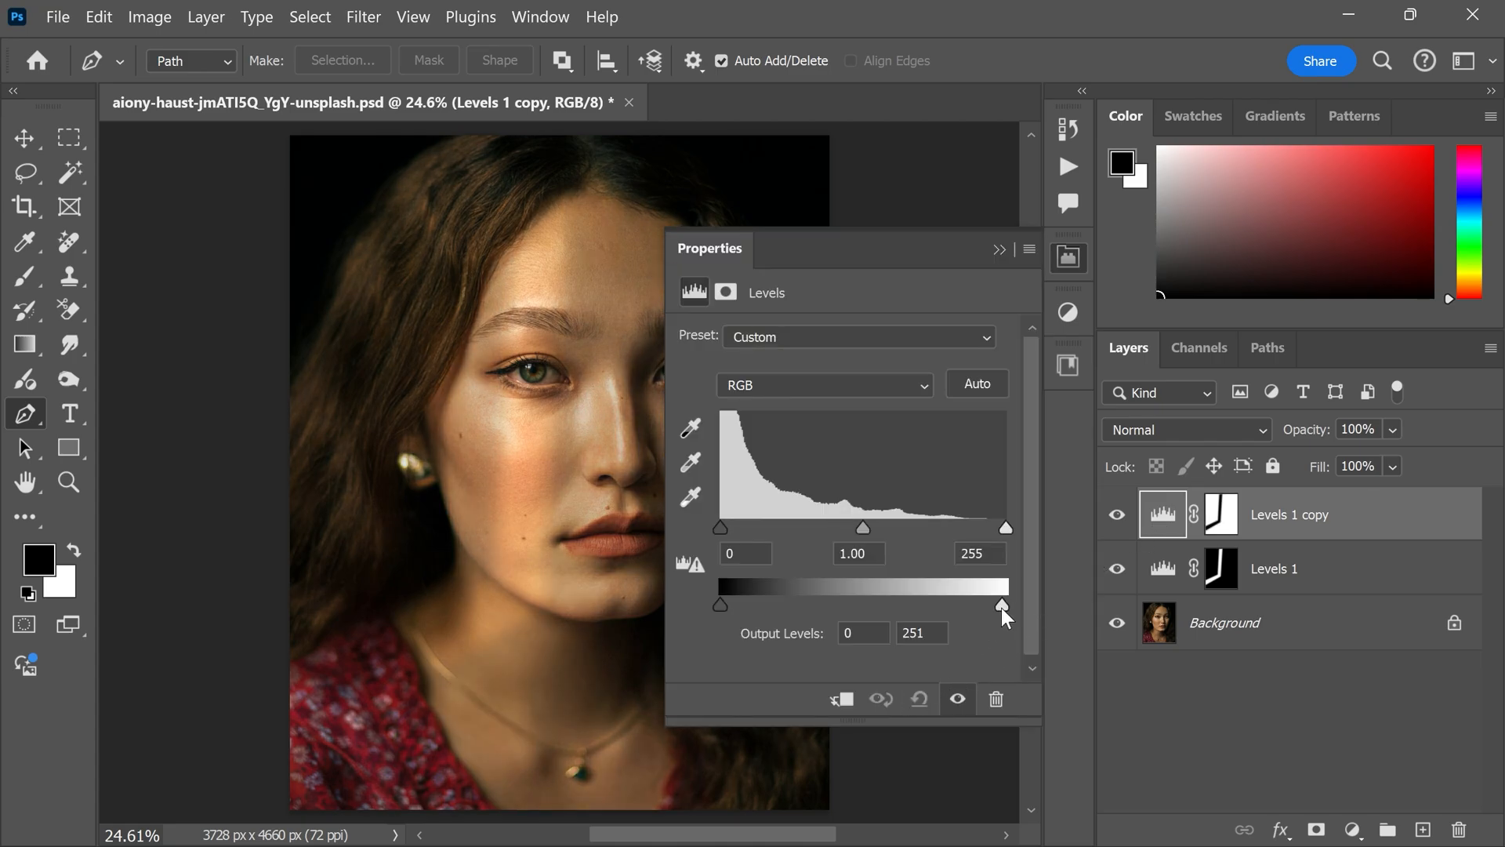
- Lower the inverted Levels copy's Output Levels white slider to about 142, darkening the surroundings
drag(1002, 604, 886, 605)
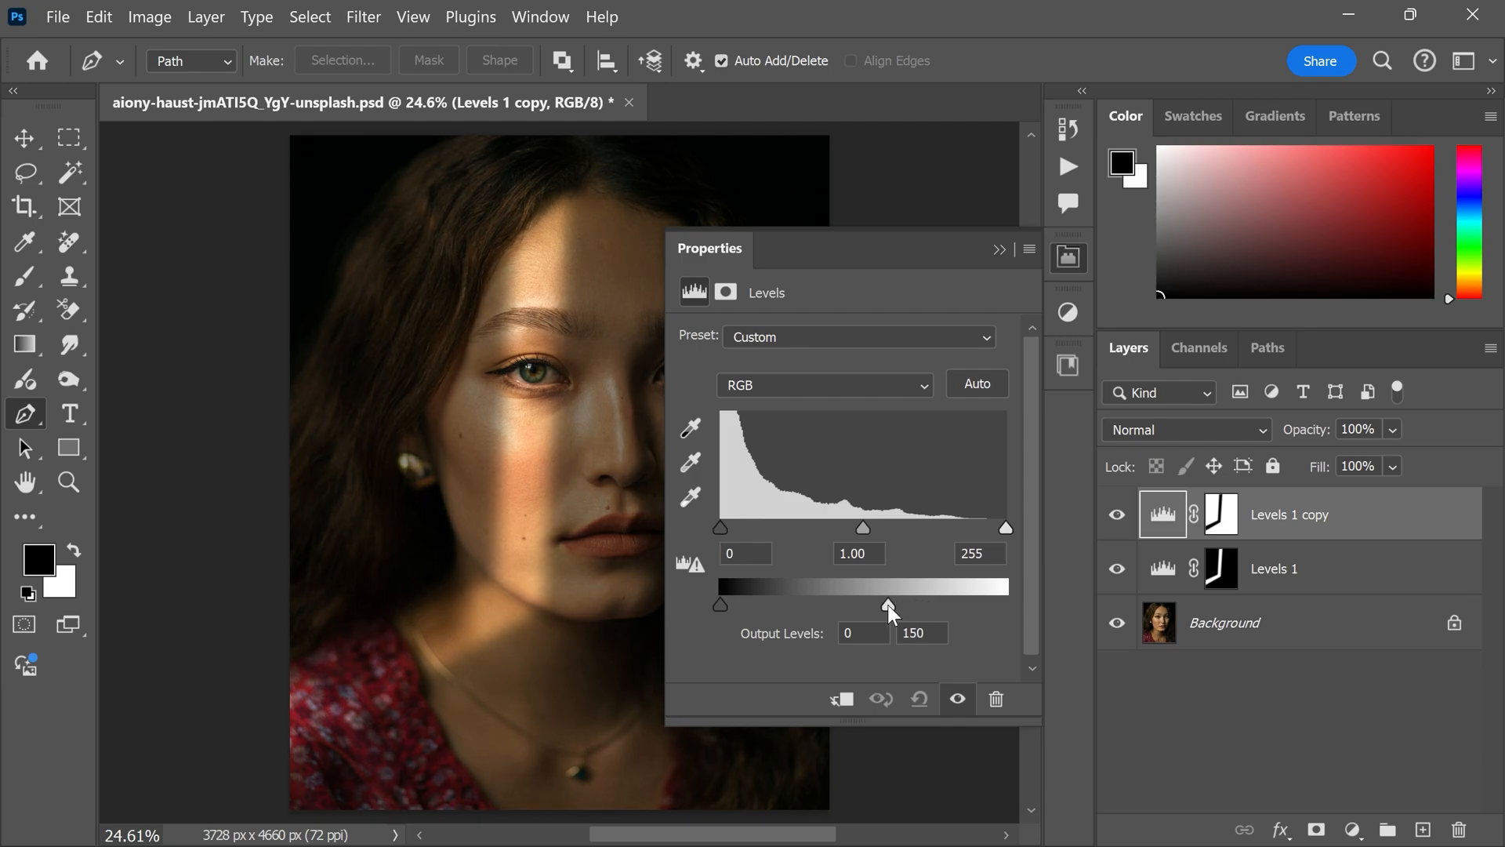
drag(887, 605, 875, 605)
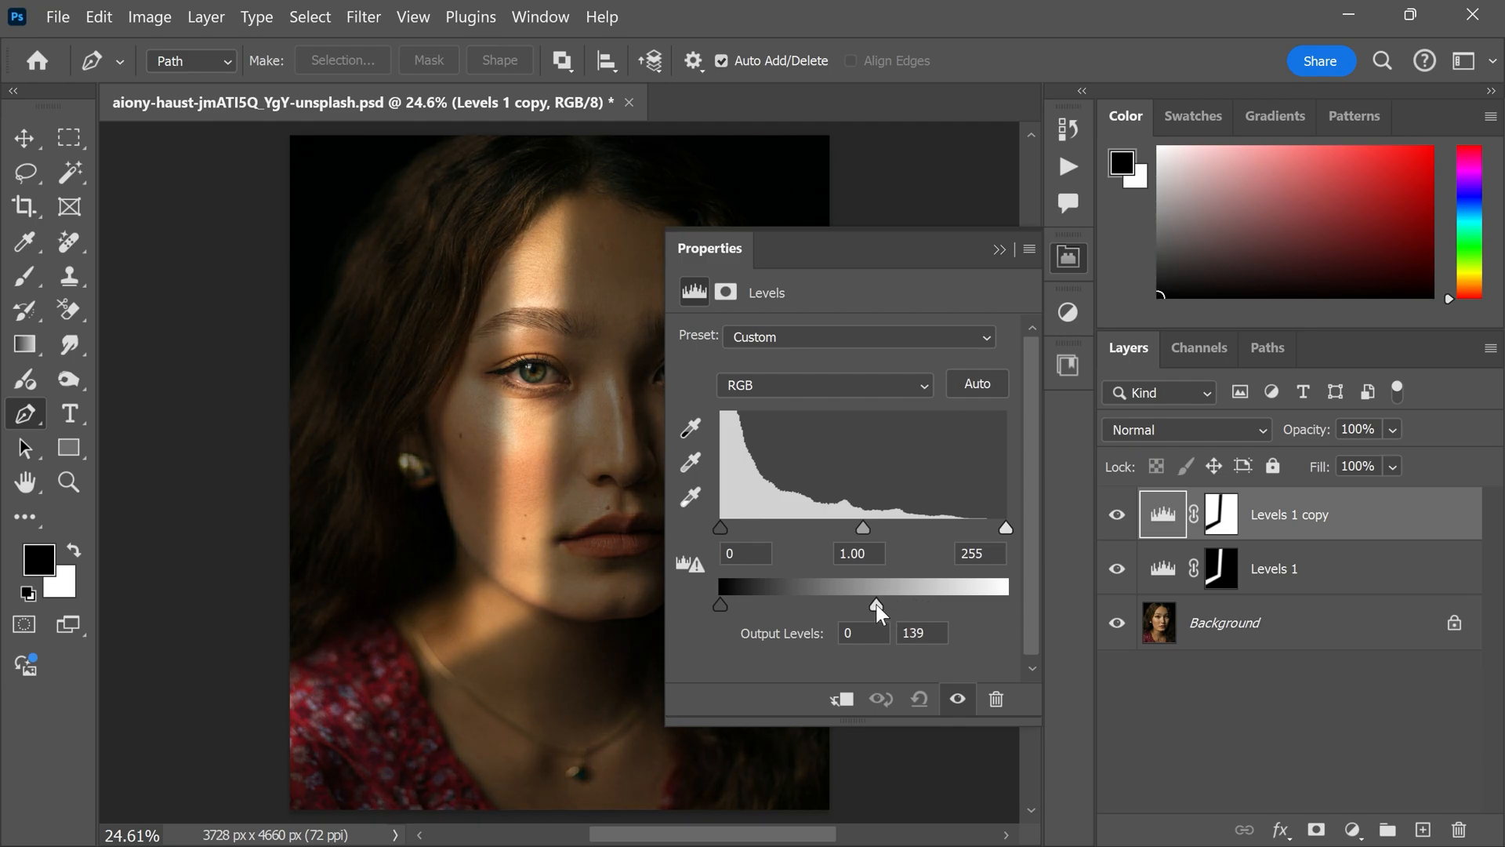
drag(873, 604, 878, 603)
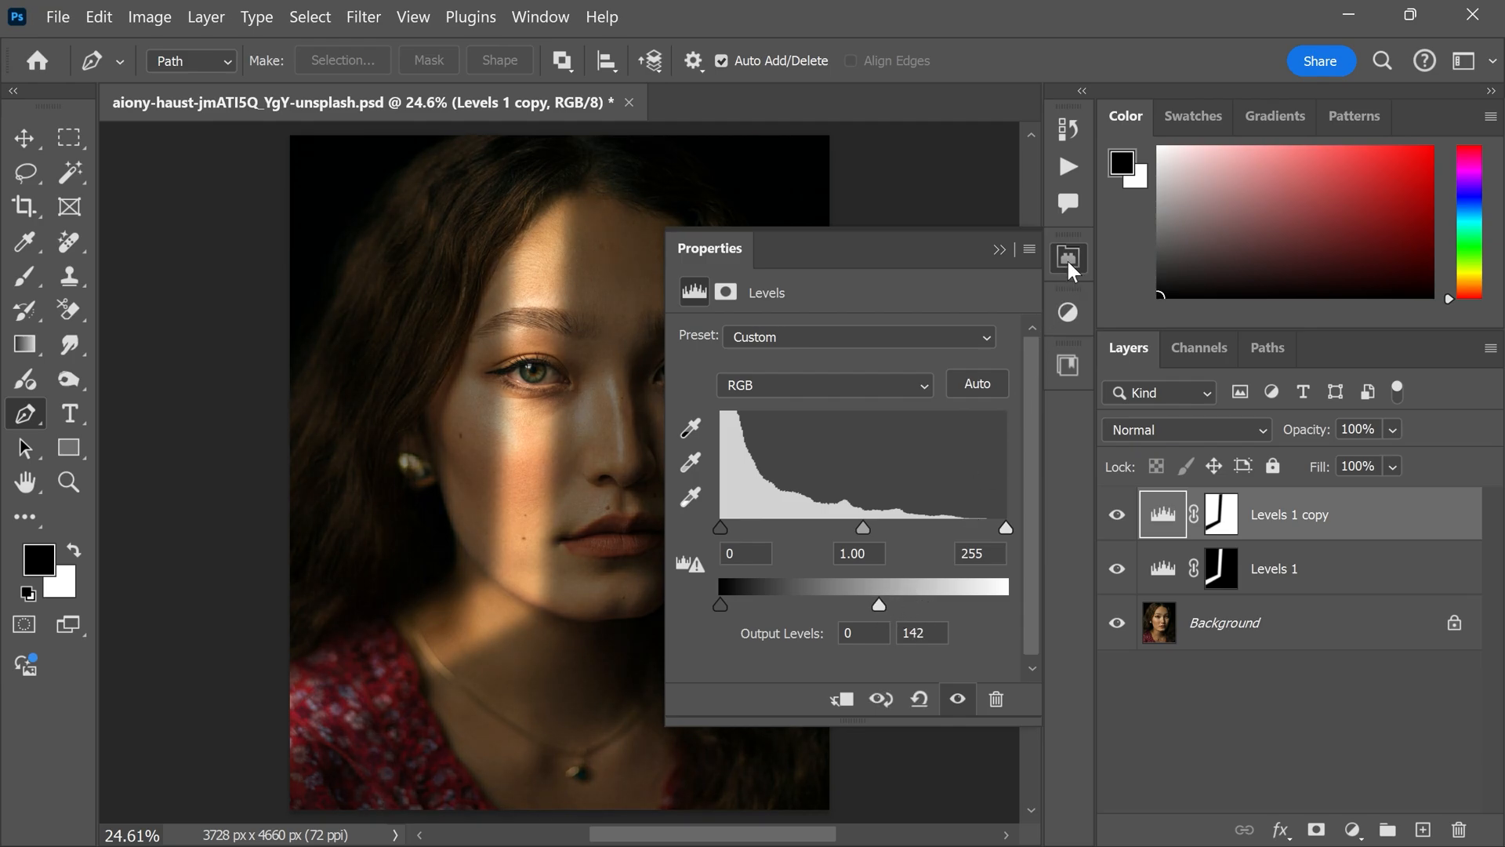
click(1068, 256)
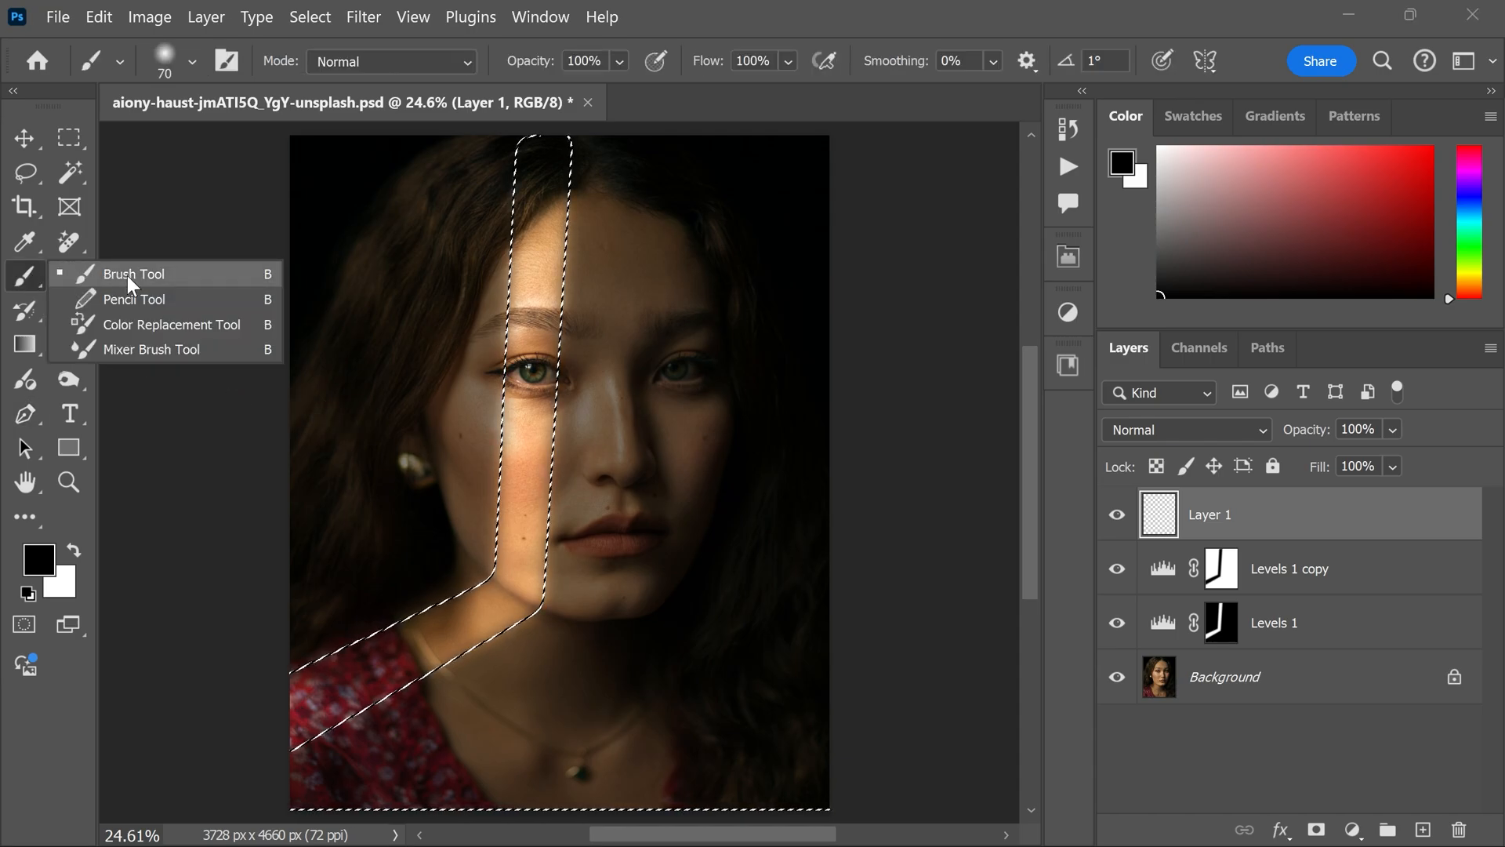
- Switch to the Brush Tool and bring up the foreground color picker
click(133, 274)
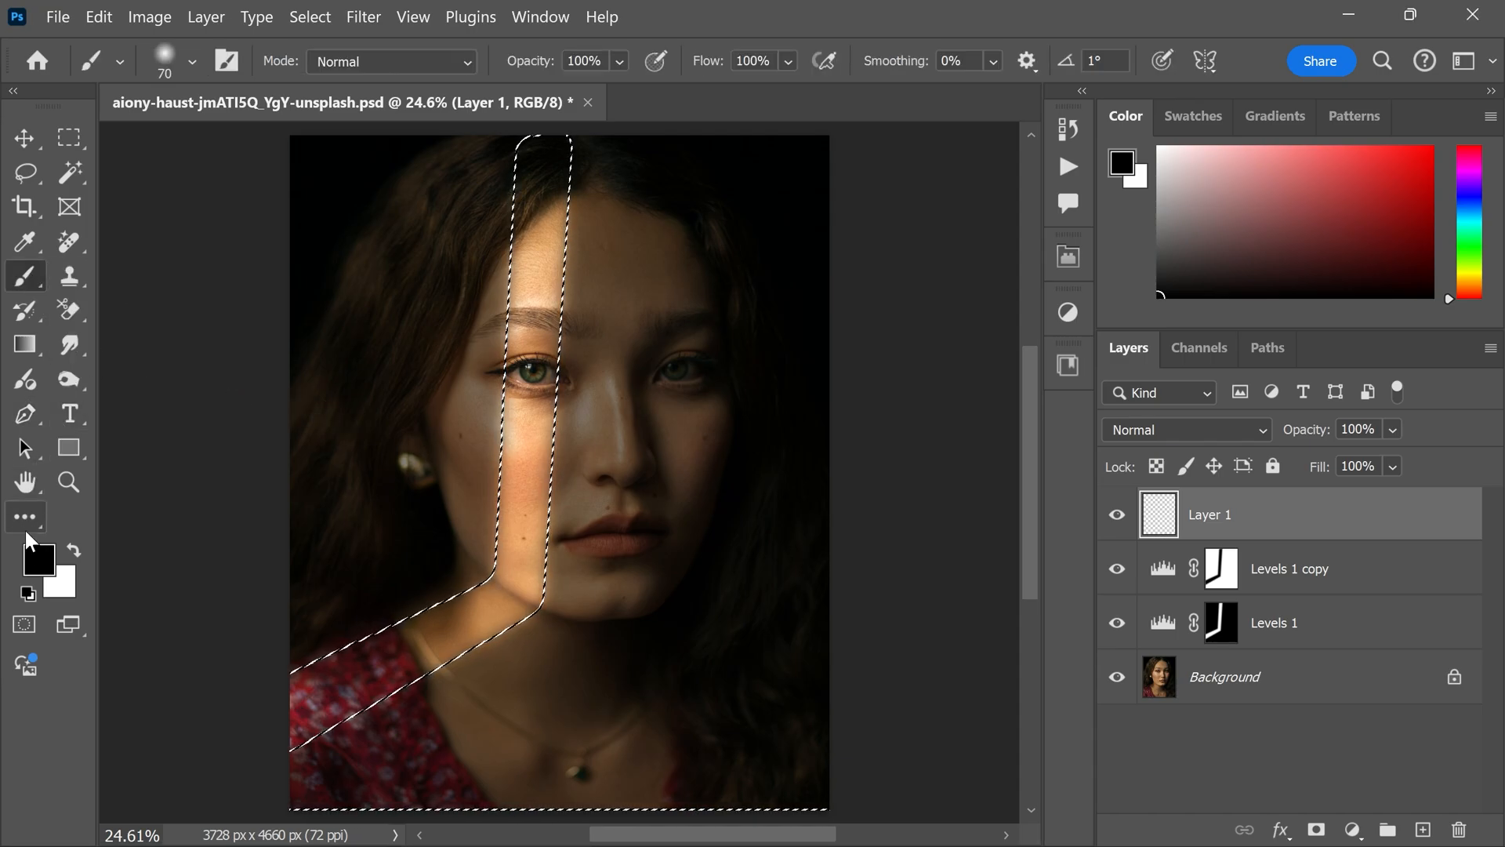
click(1119, 160)
text(fe8c1c)
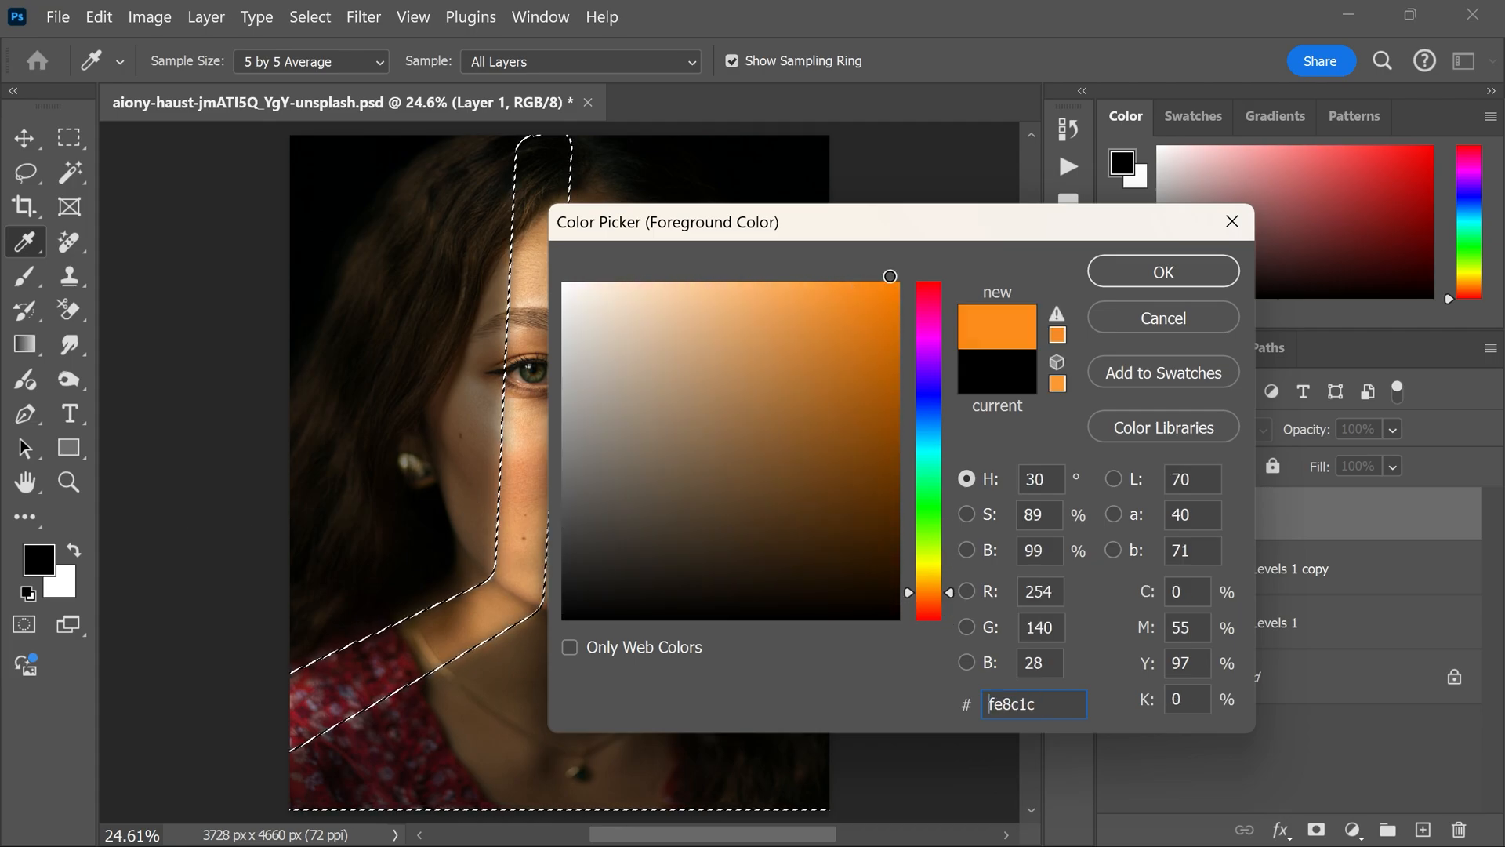
- Set the foreground color to orange fe8c1c and blend the painted edge layer as Overlay
click(1163, 271)
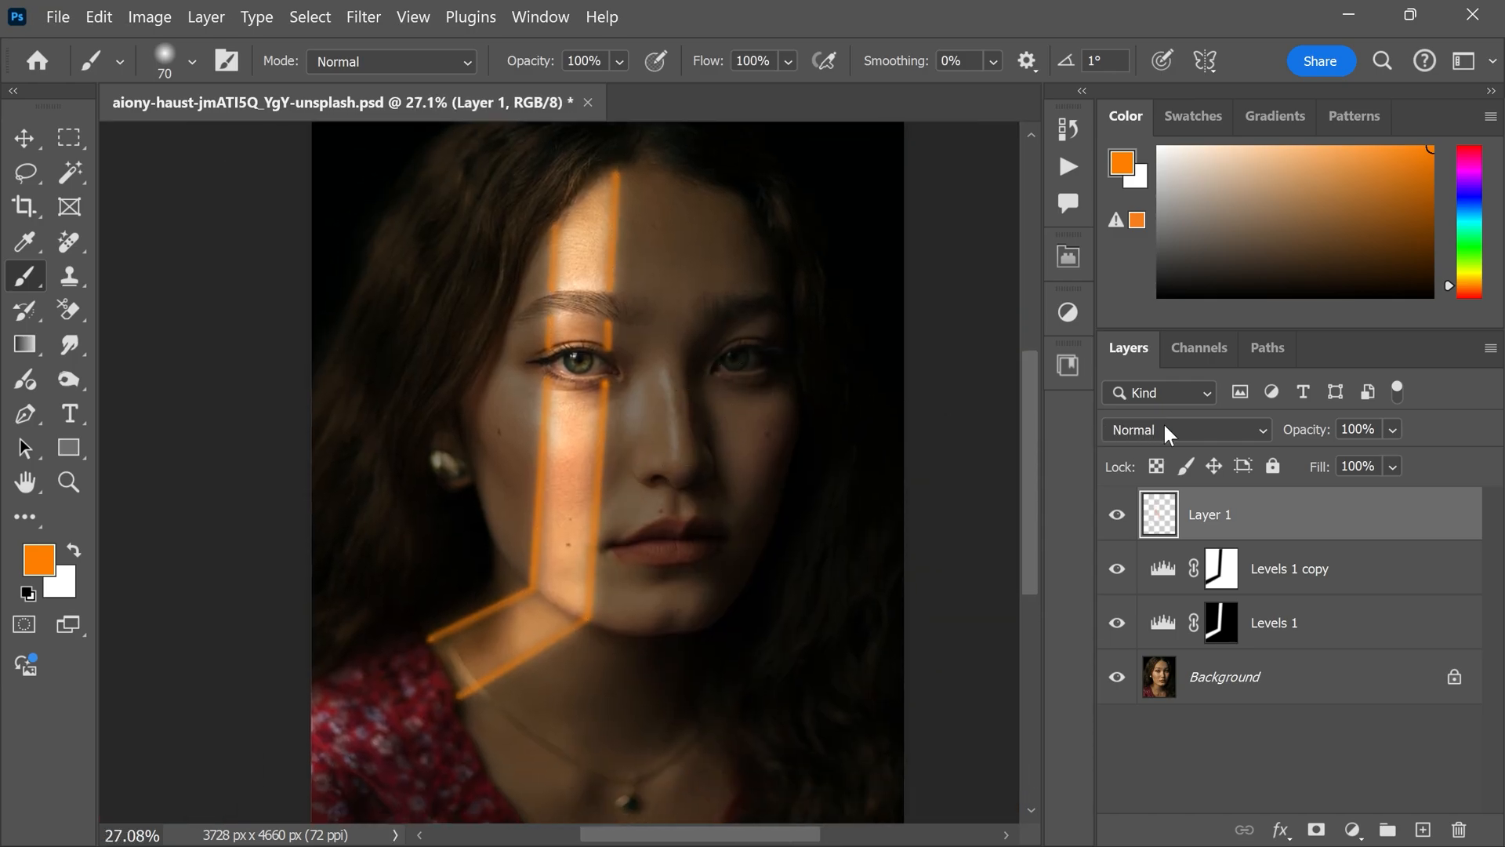
click(1185, 430)
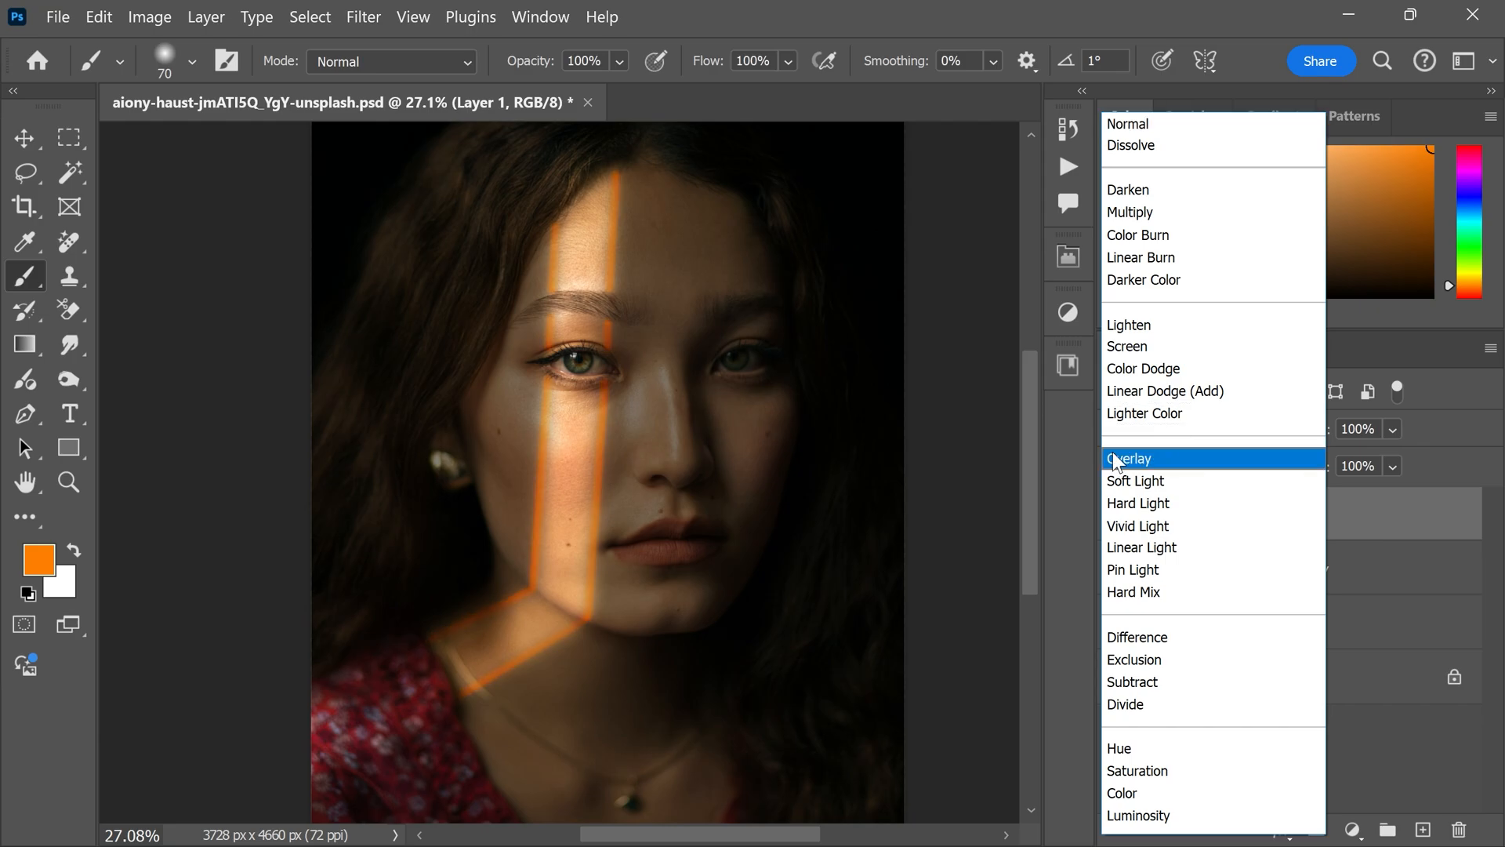
click(1129, 459)
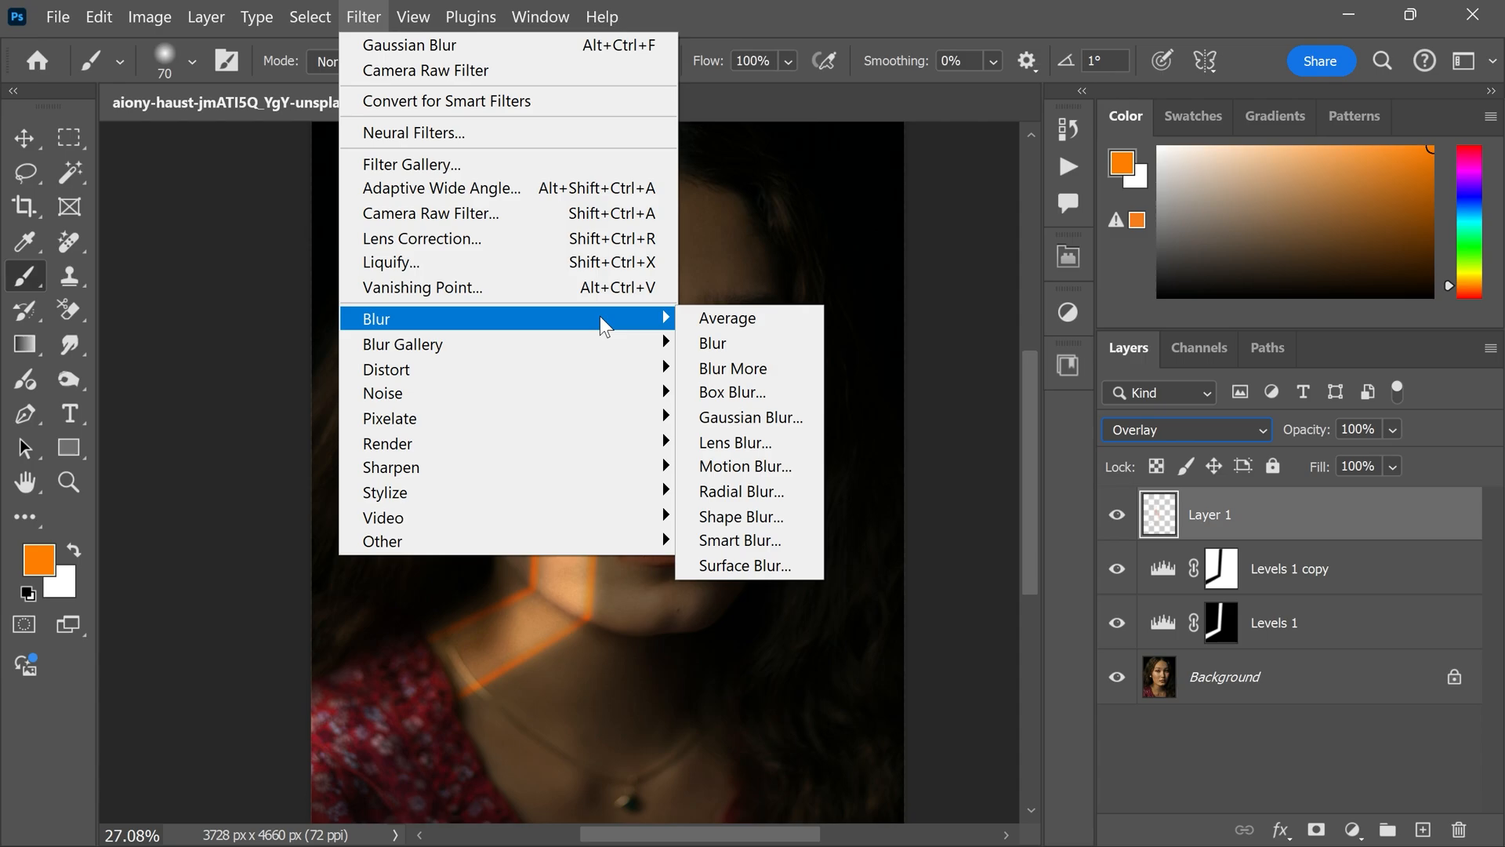
- Apply a Gaussian Blur with a radius of about 72.6 px to the orange line
click(751, 417)
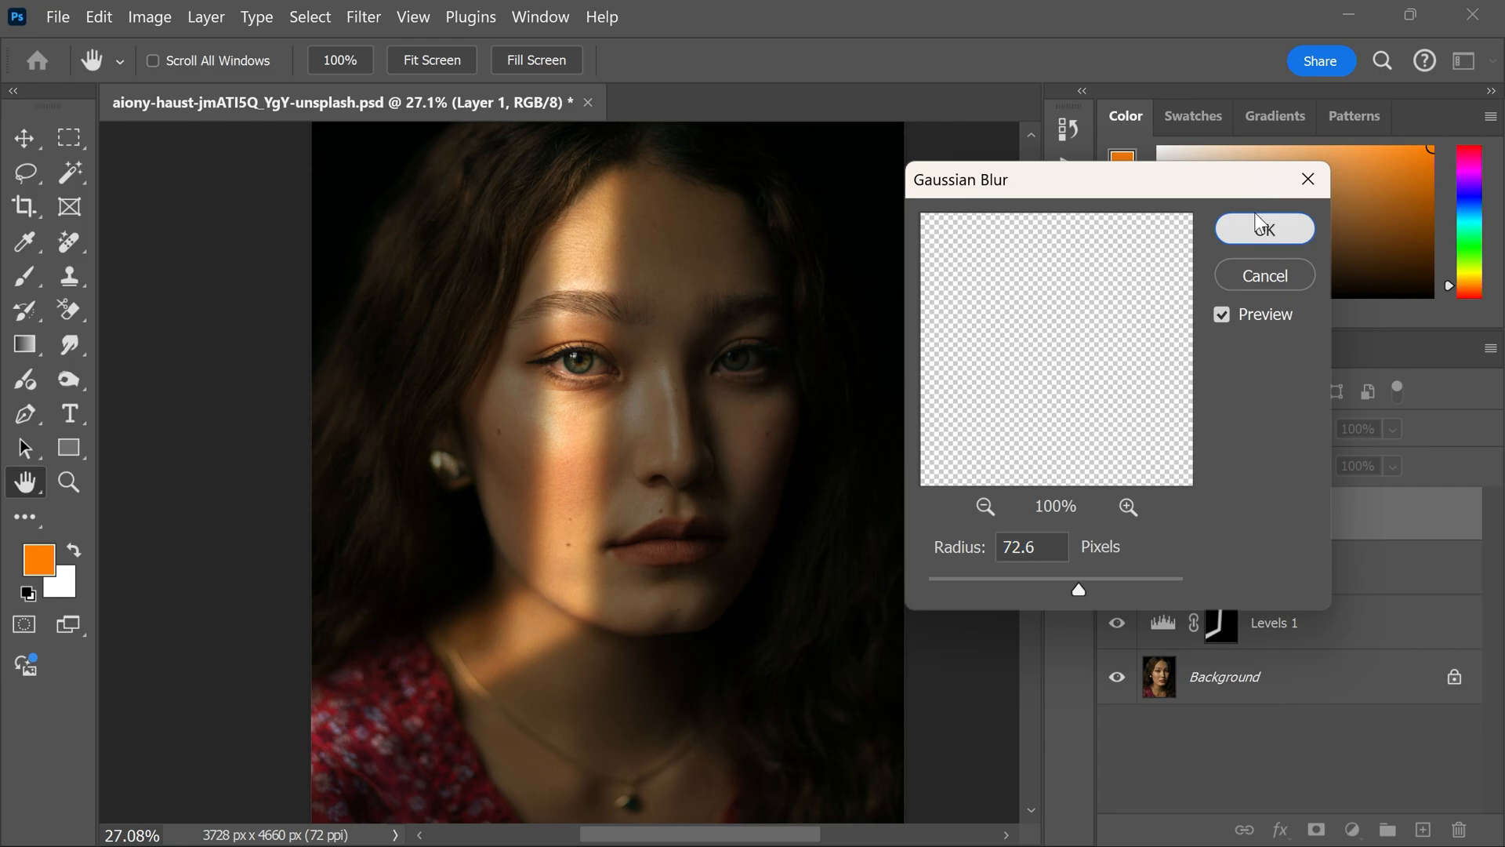
click(1264, 228)
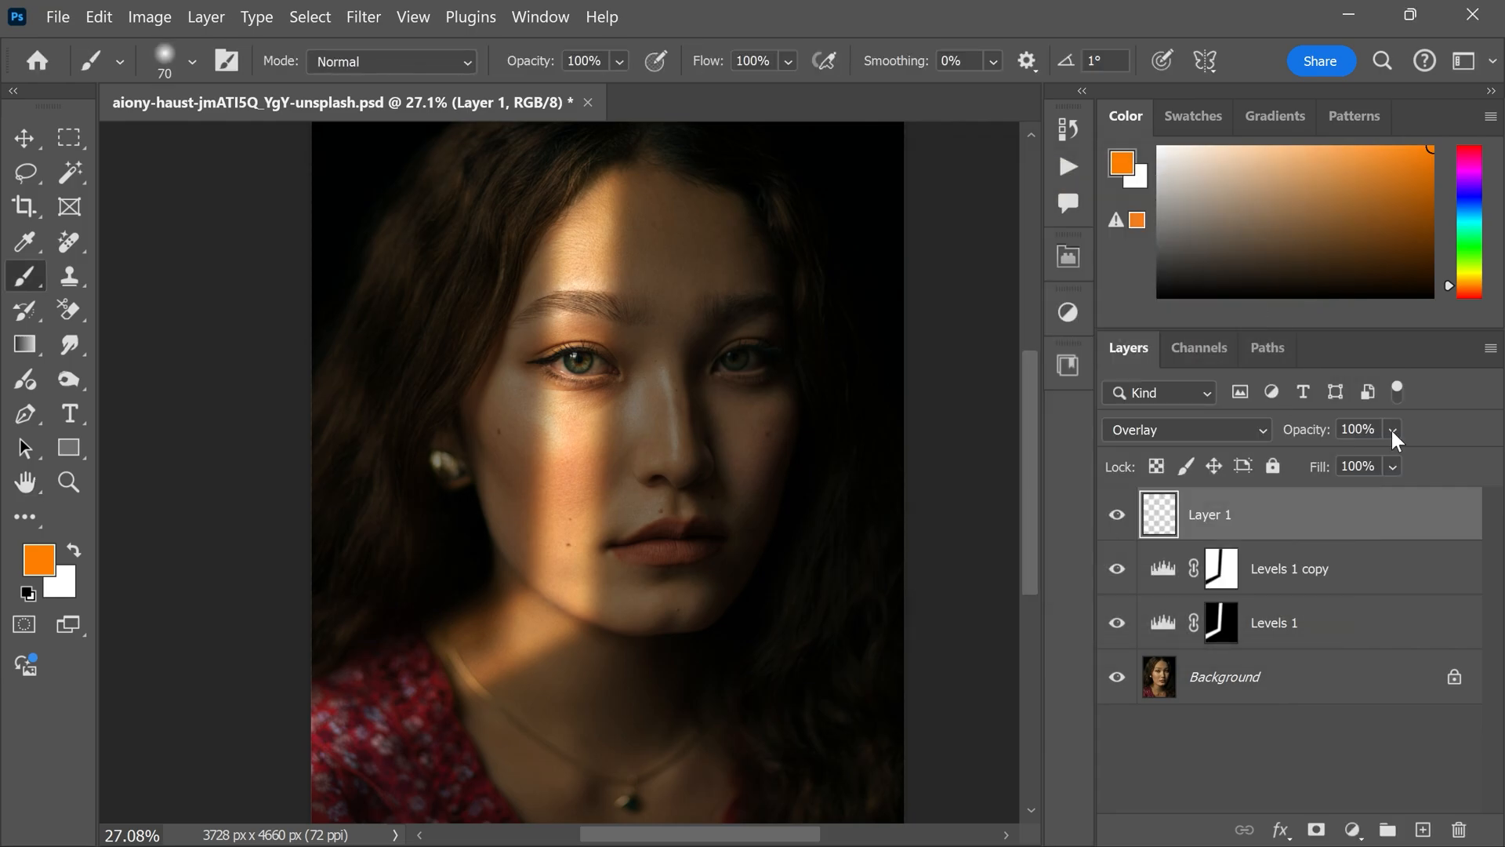
- Set Layer 1 opacity to 65%, then hide the layer to compare
drag(1392, 429, 1429, 466)
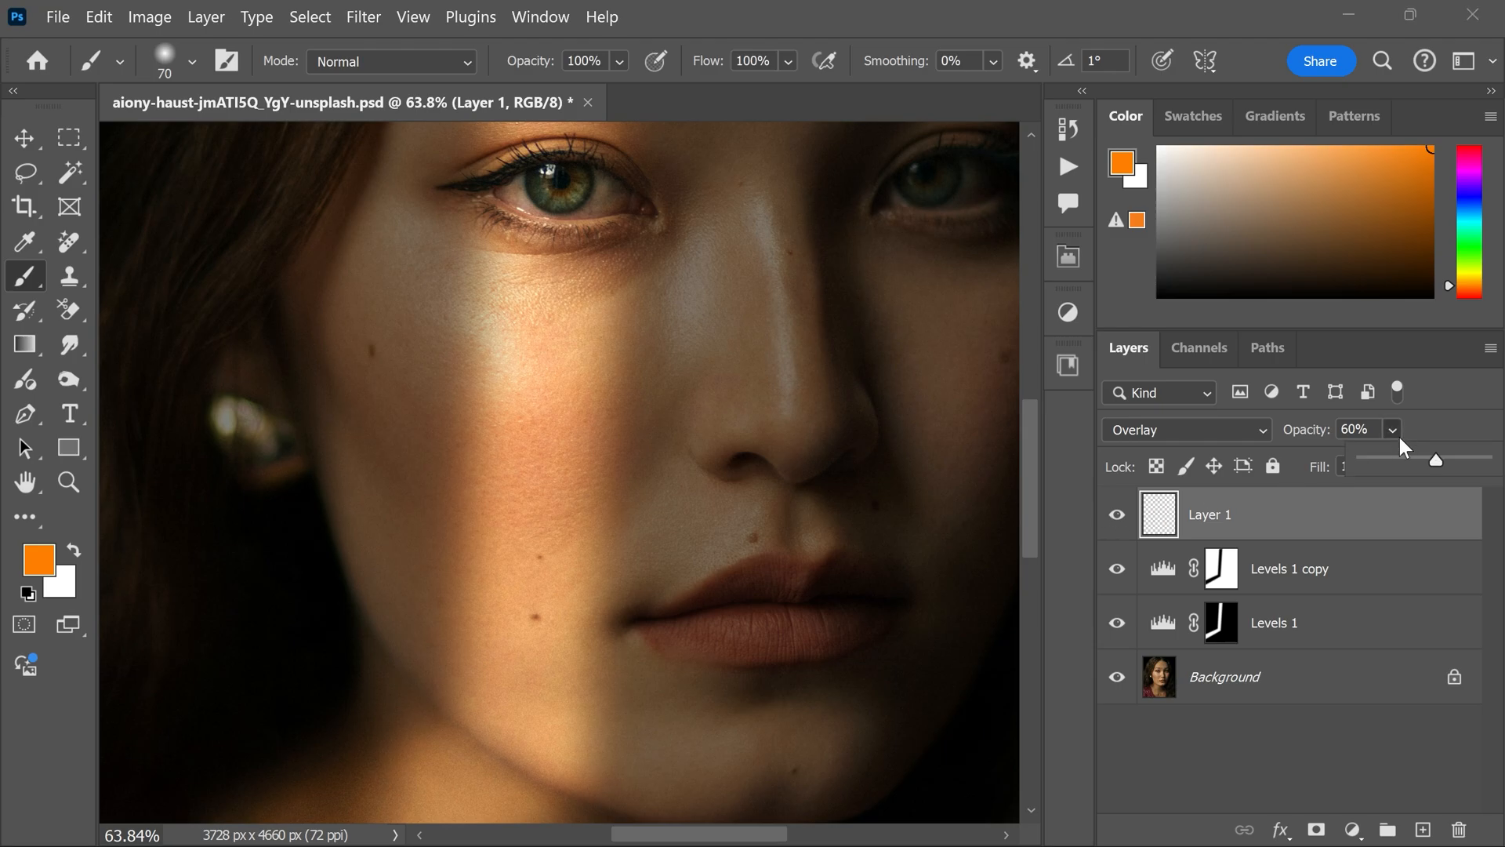
drag(1436, 460, 1442, 460)
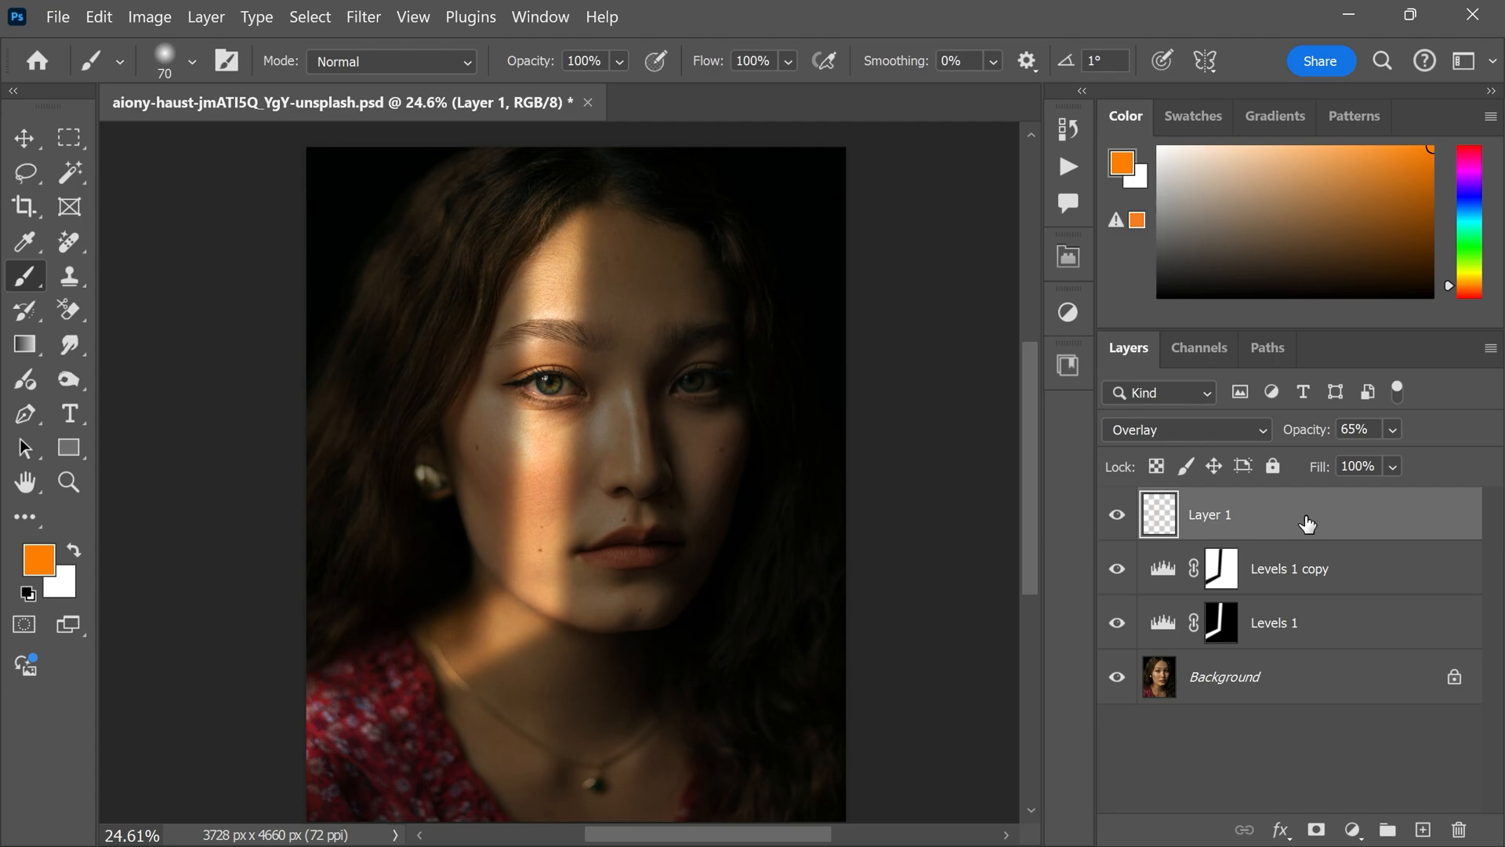
click(1116, 514)
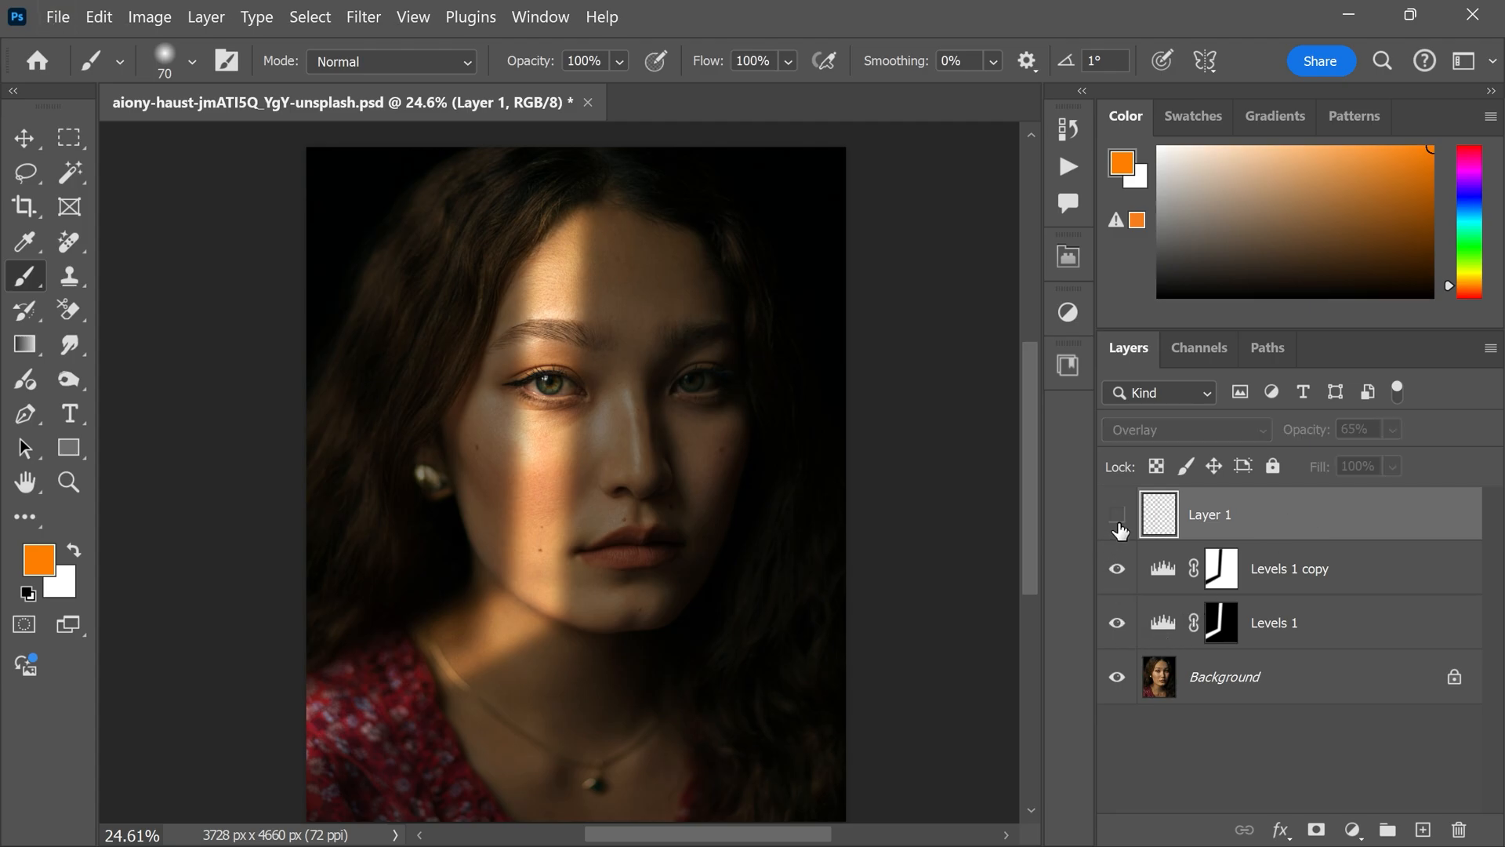